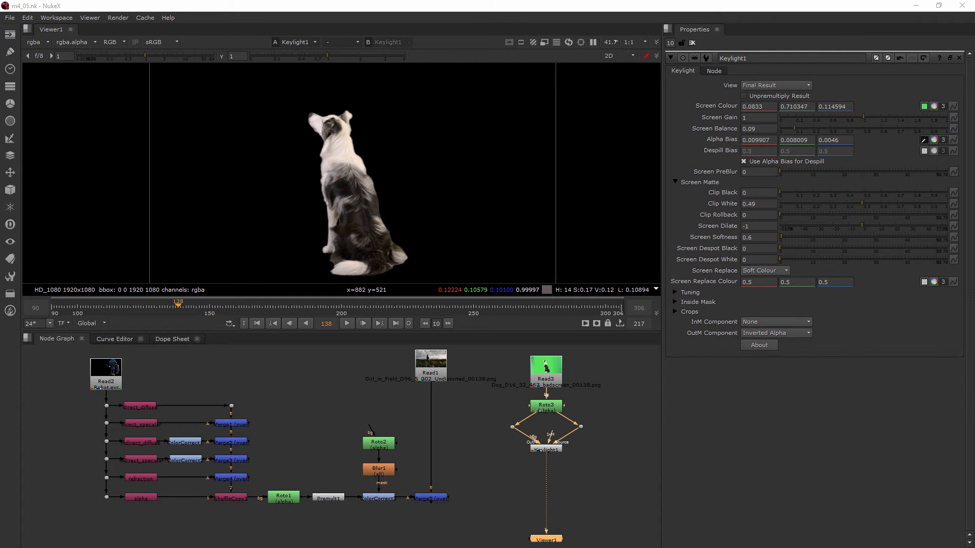
mouse_move(461, 483)
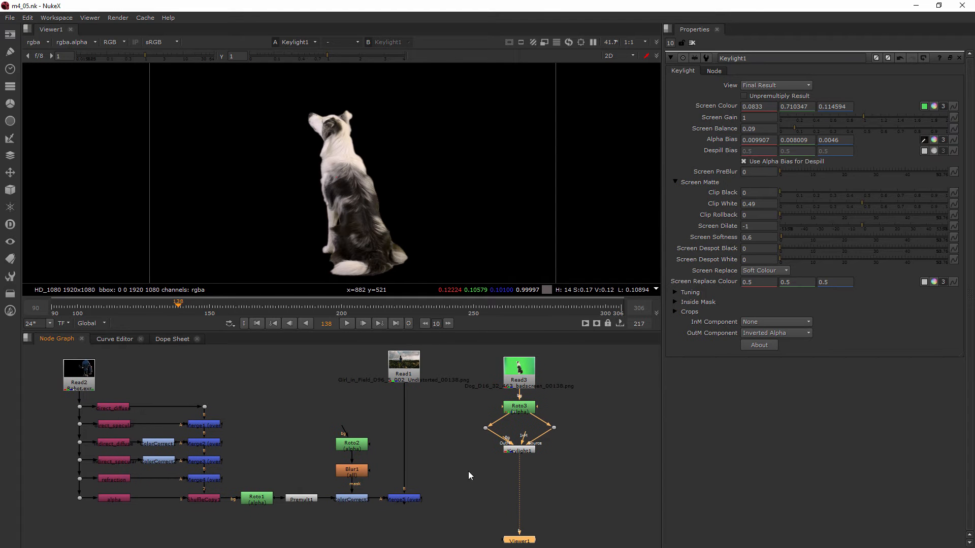
Add Merge6 with the keyed dog on input A and the field comp on input B, and view it.
type("mer")
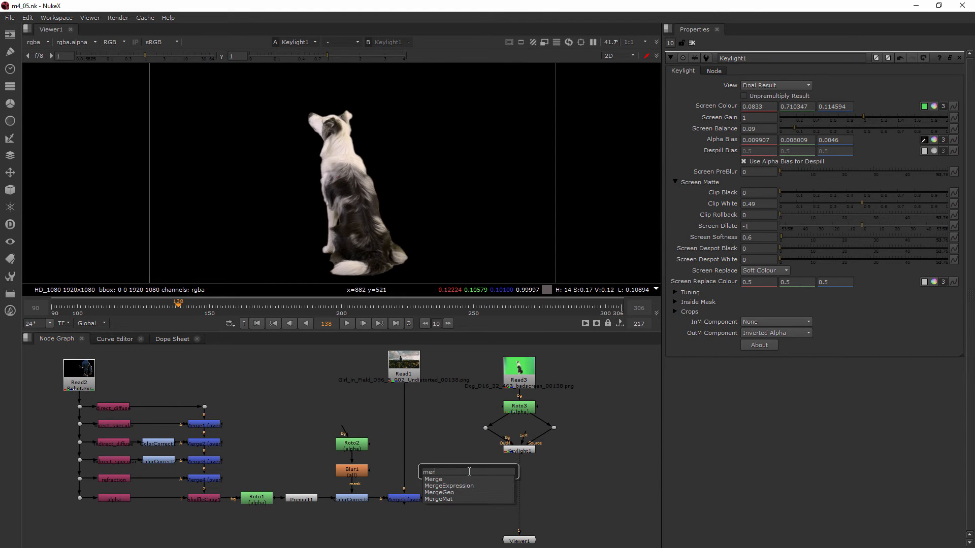
left_click(433, 478)
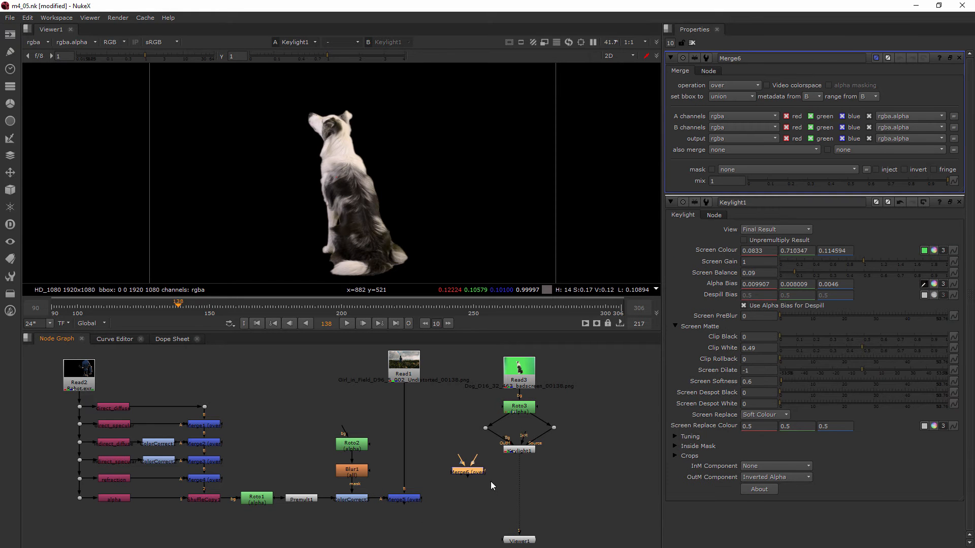
left_click_drag(466, 471, 451, 530)
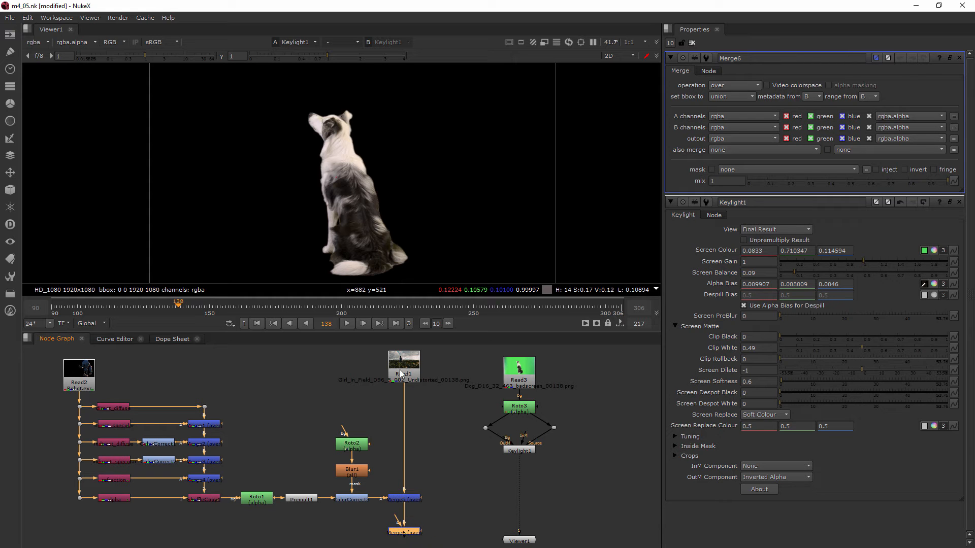
left_click_drag(519, 450, 404, 531)
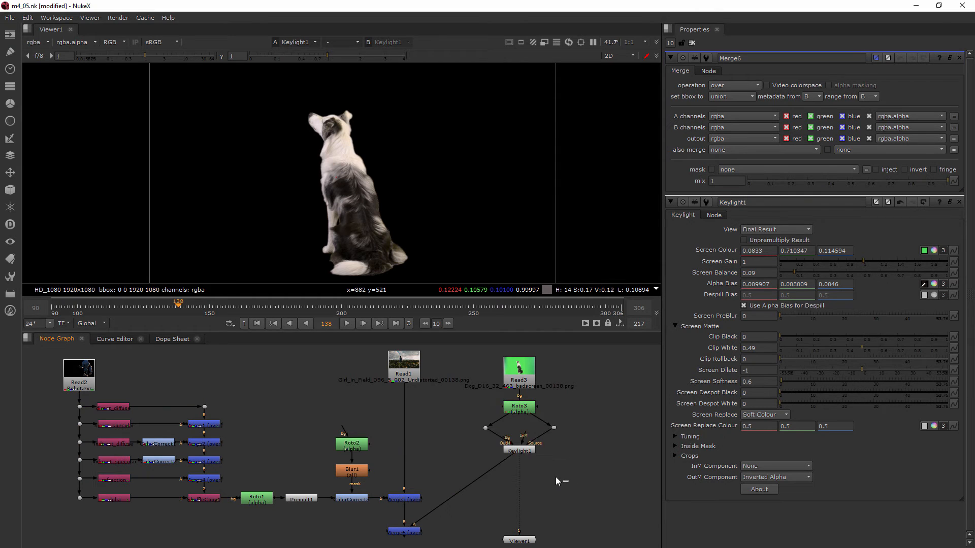
mouse_move(528, 473)
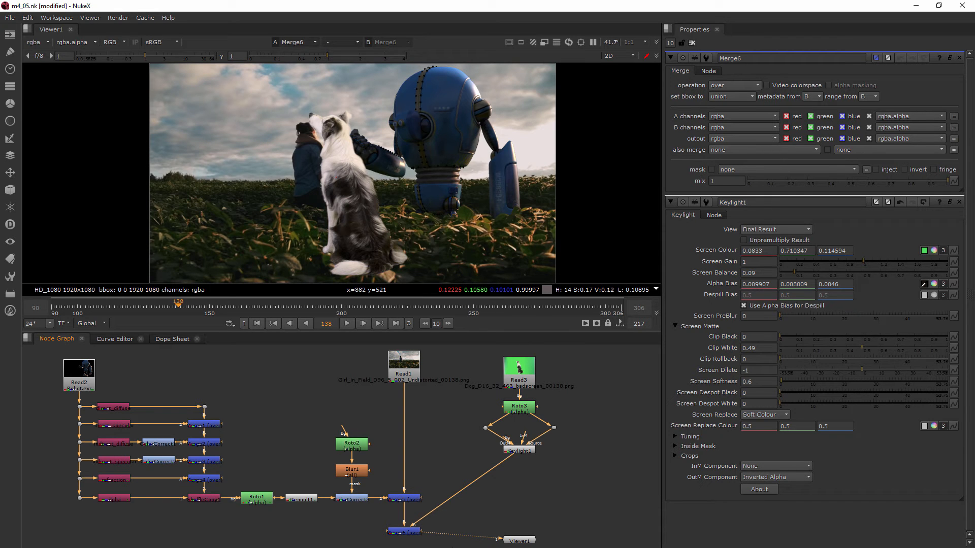
scroll("down", 3)
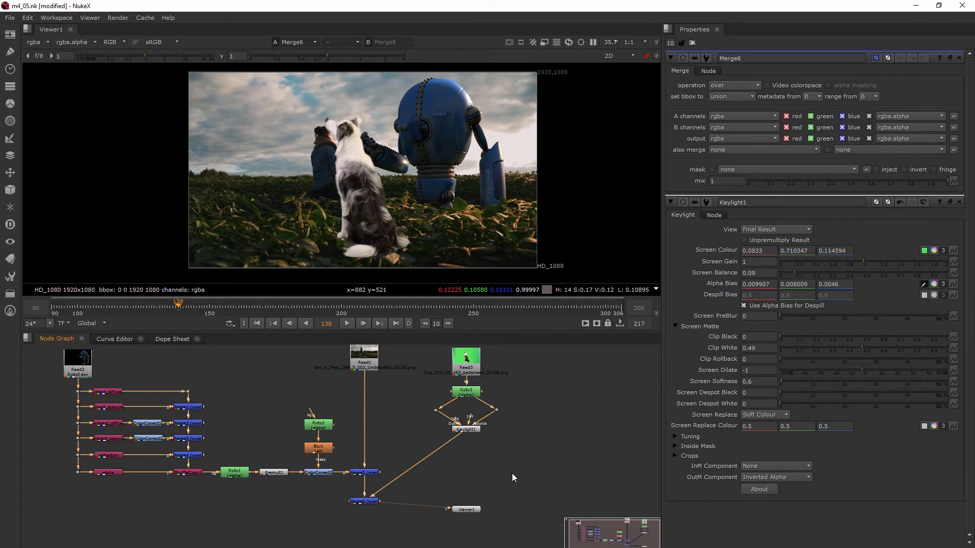
Insert a Transform node between Keylight1 and the merge.
type("tra")
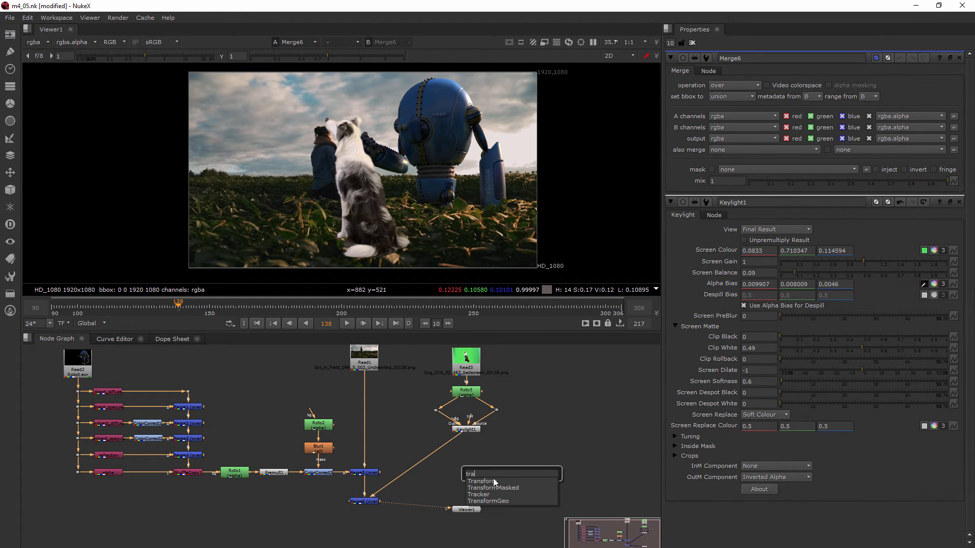
left_click(482, 482)
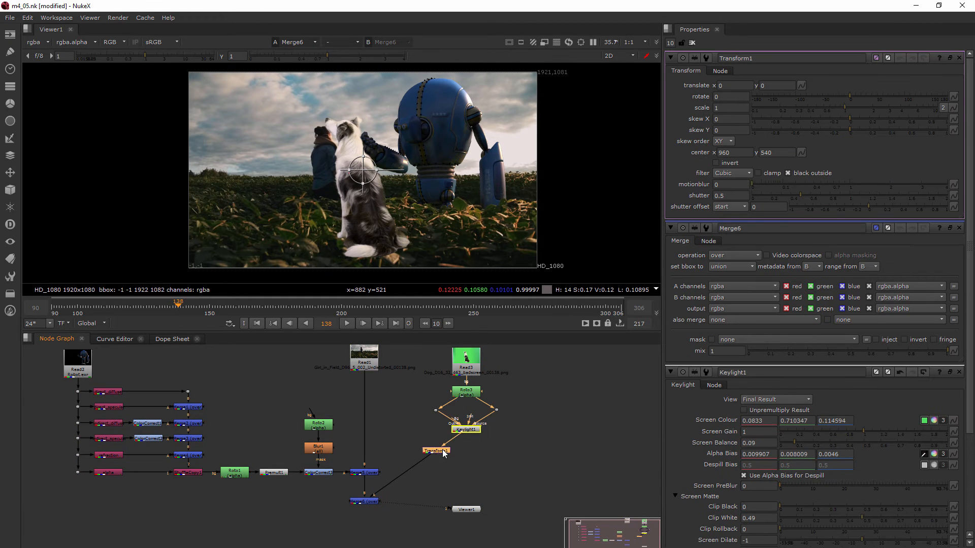
left_click_drag(435, 450, 465, 450)
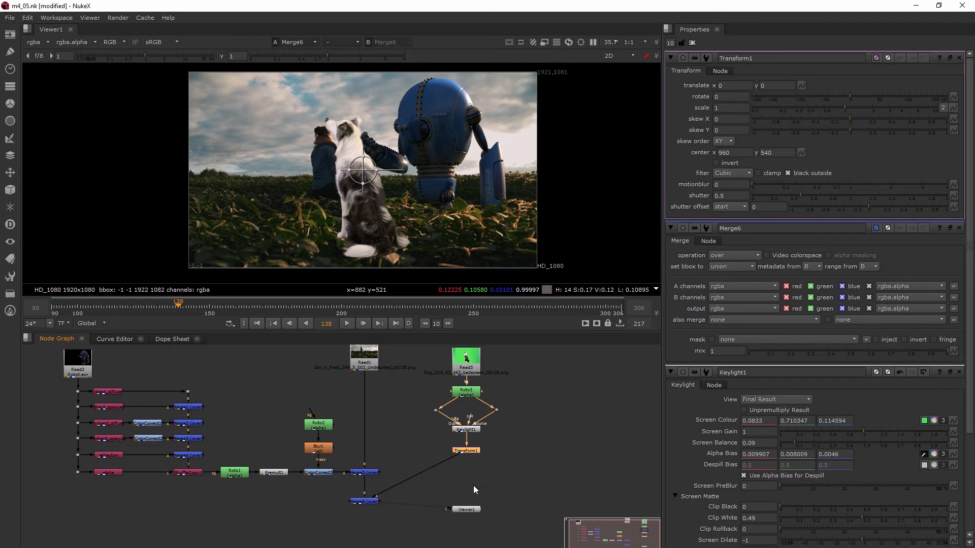
mouse_move(379, 171)
type("-1")
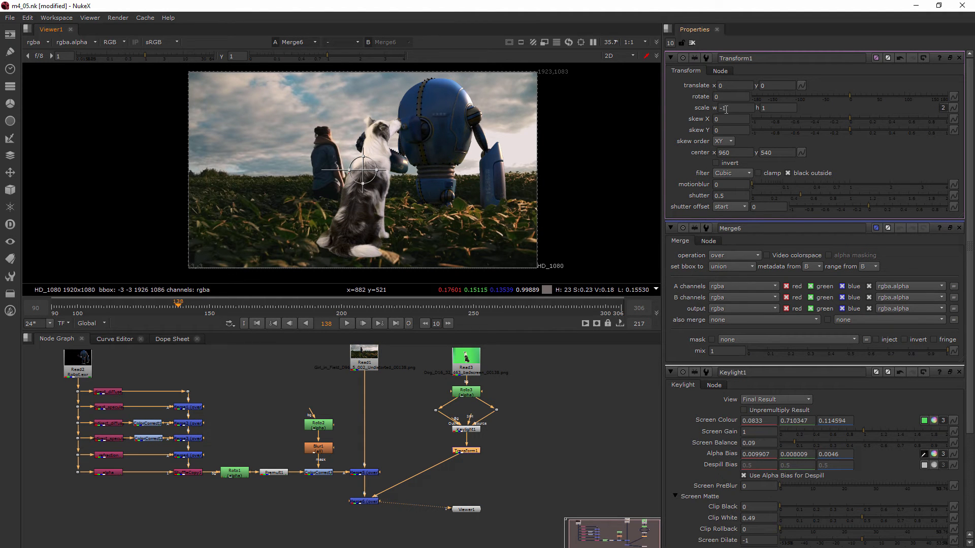
Split the Transform scale and set w to about -0.49 and h to 0.49, mirroring the dog.
left_click(733, 108)
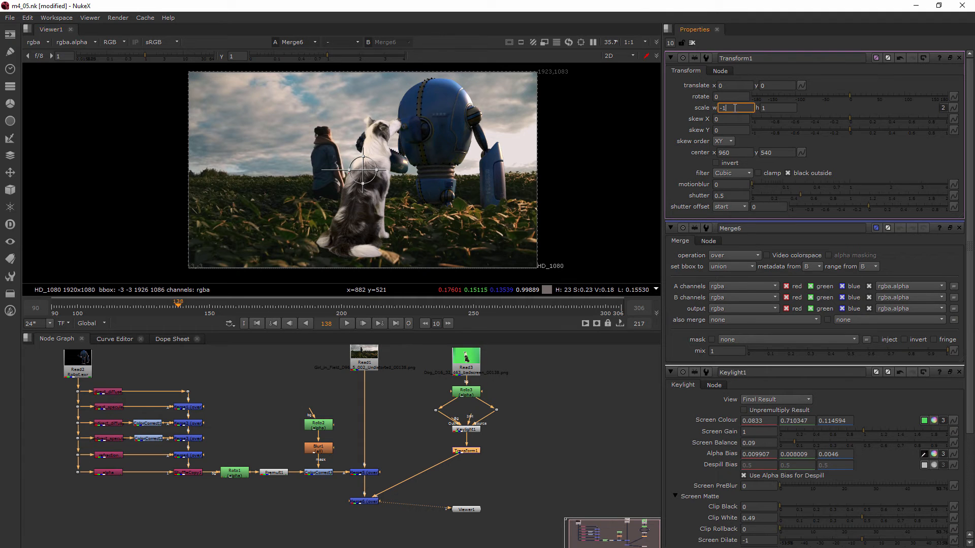
type(".5")
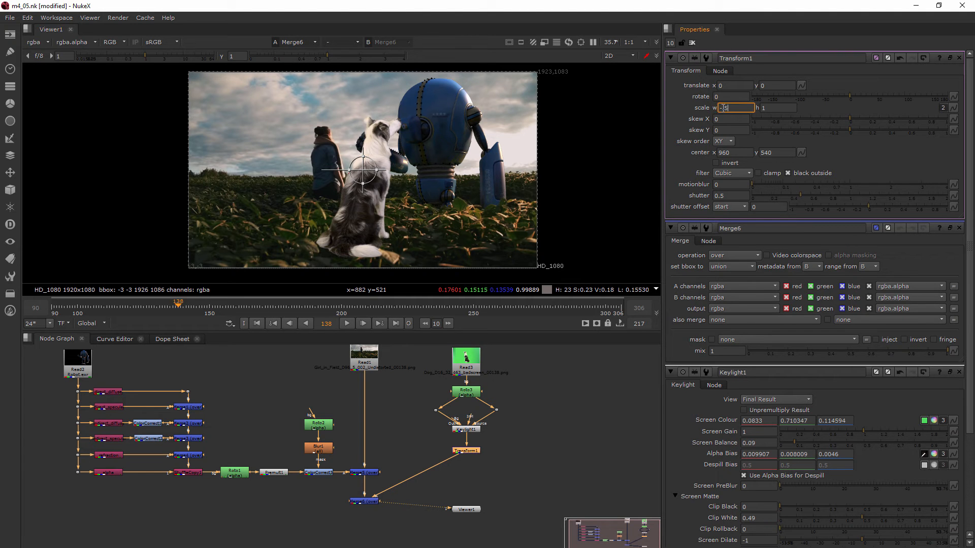
type("0.5")
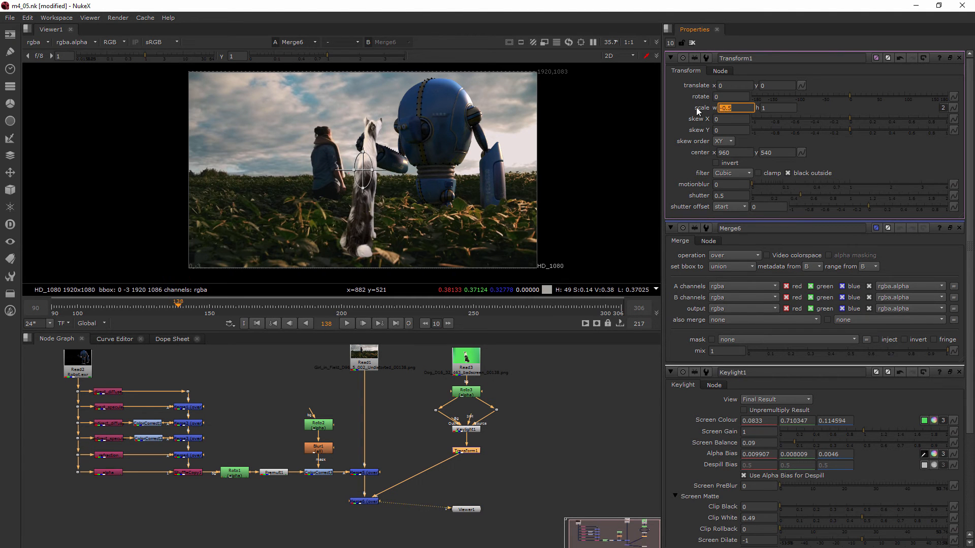
type("-1")
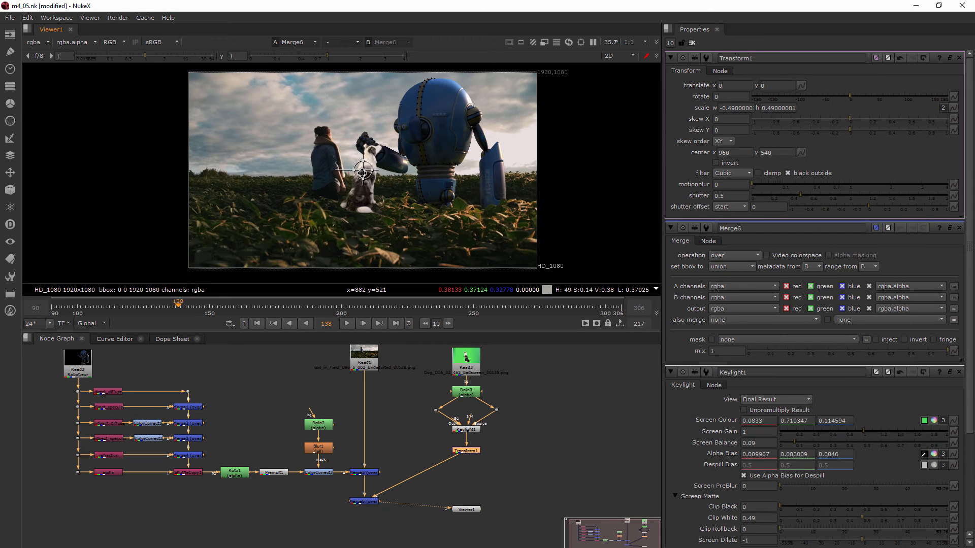
Move the dog down and left to about translate -86, -174 beside the woman, and zoom in to check.
left_click_drag(362, 172, 348, 197)
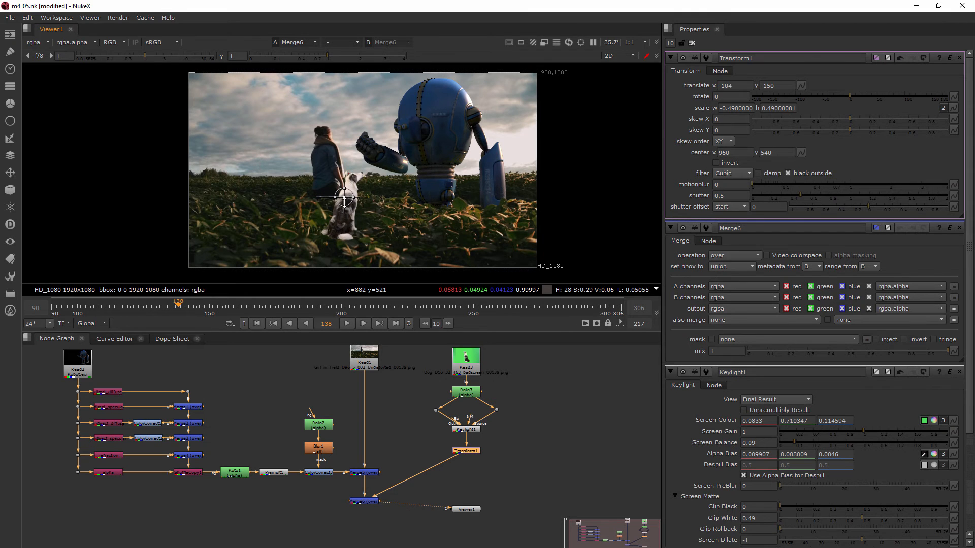
mouse_move(347, 198)
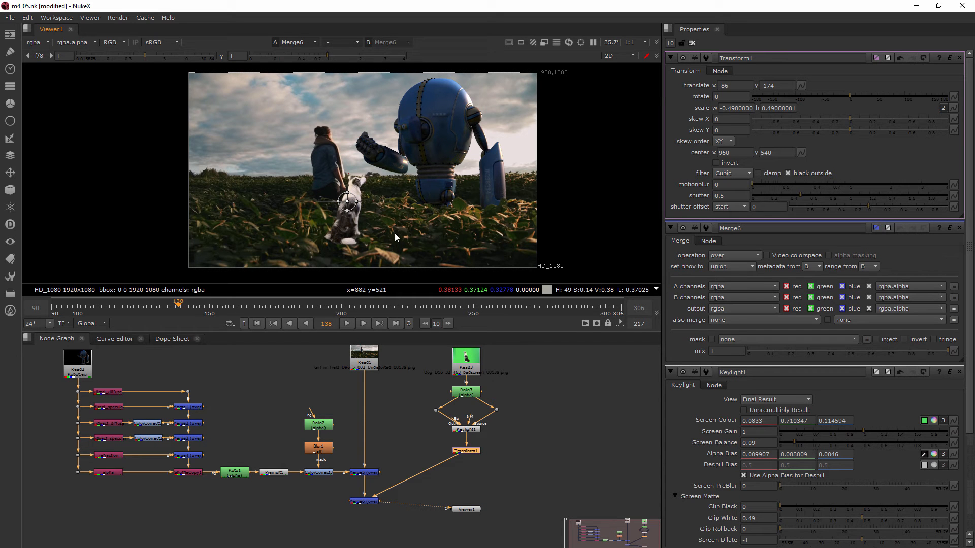
mouse_move(391, 173)
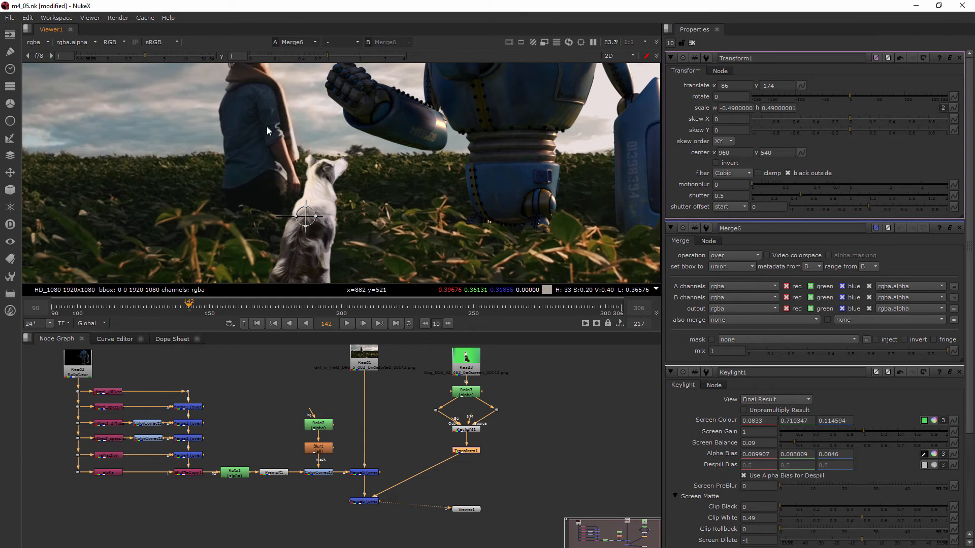
mouse_move(270, 143)
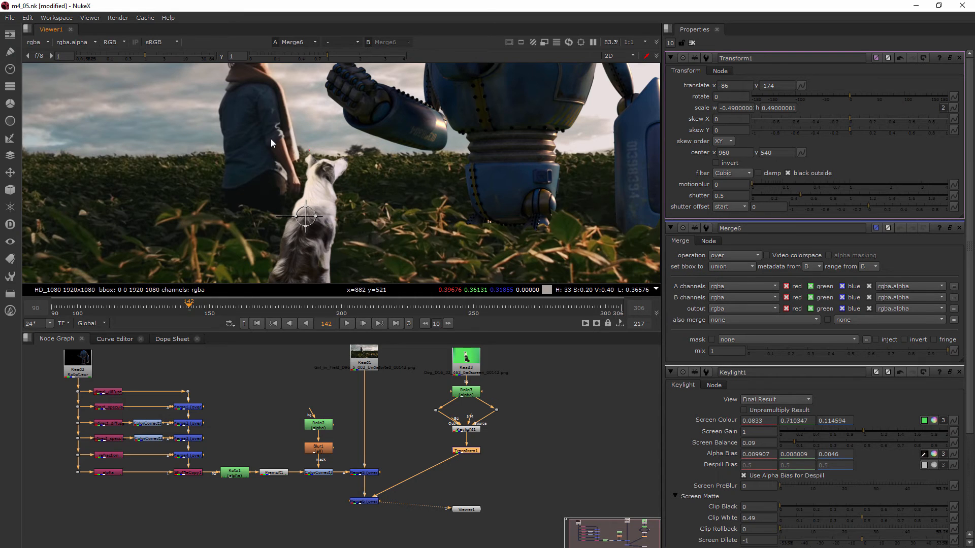
scroll("down", 3)
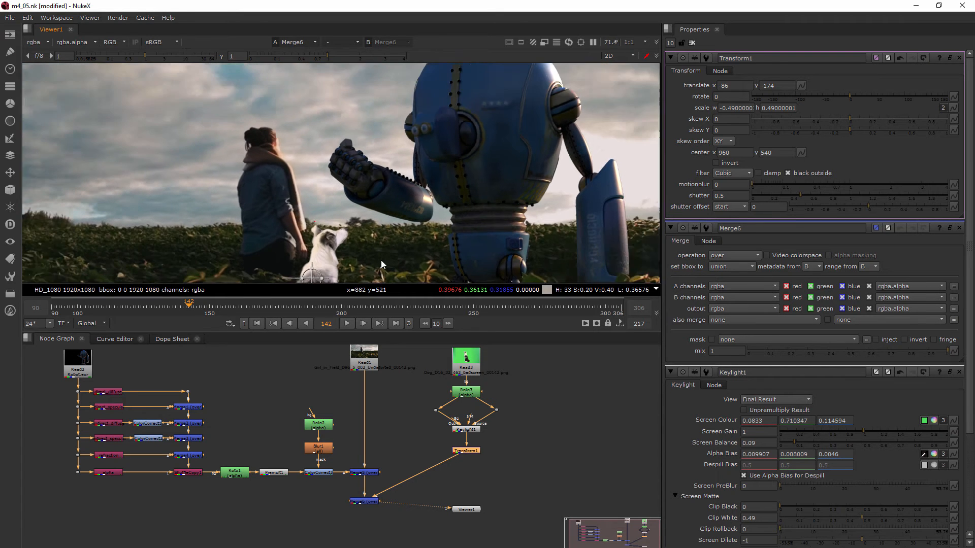
scroll("down", 3)
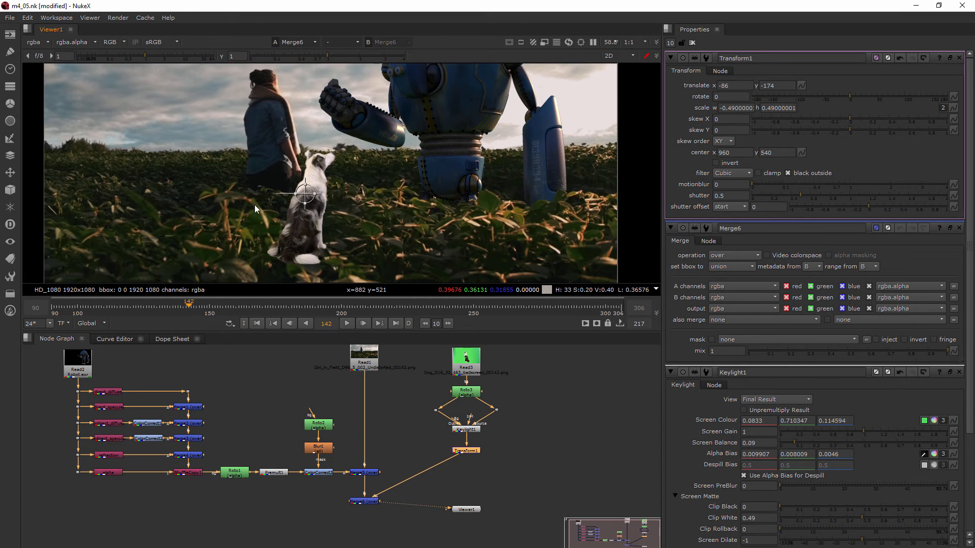
mouse_move(708, 79)
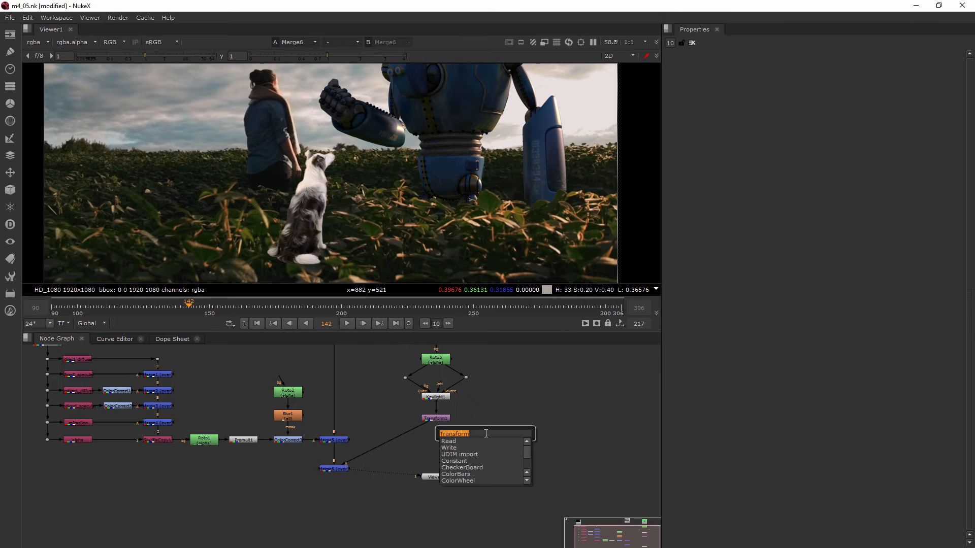
Insert a ColorCorrect after Transform1 and lower its master gain to about 0.36 to darken the dog.
type("color")
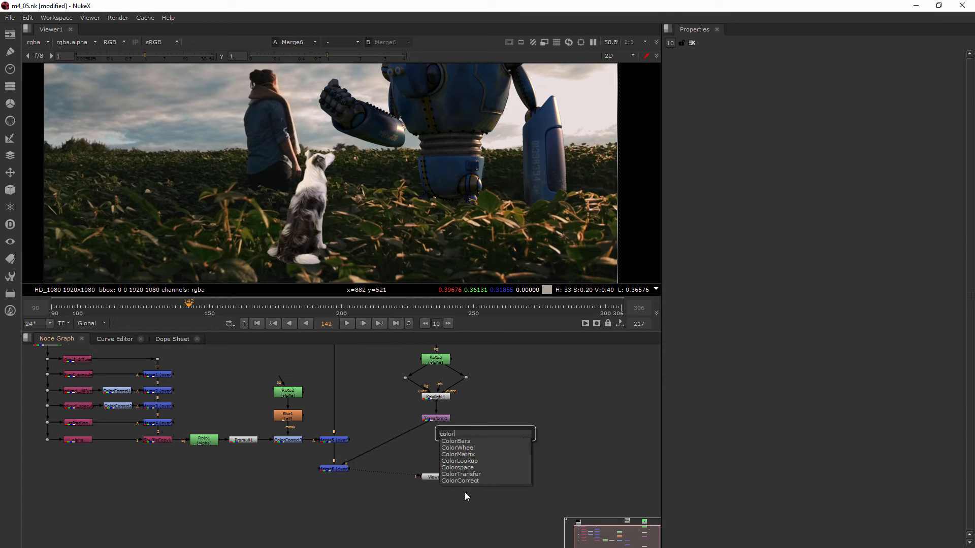
left_click(460, 480)
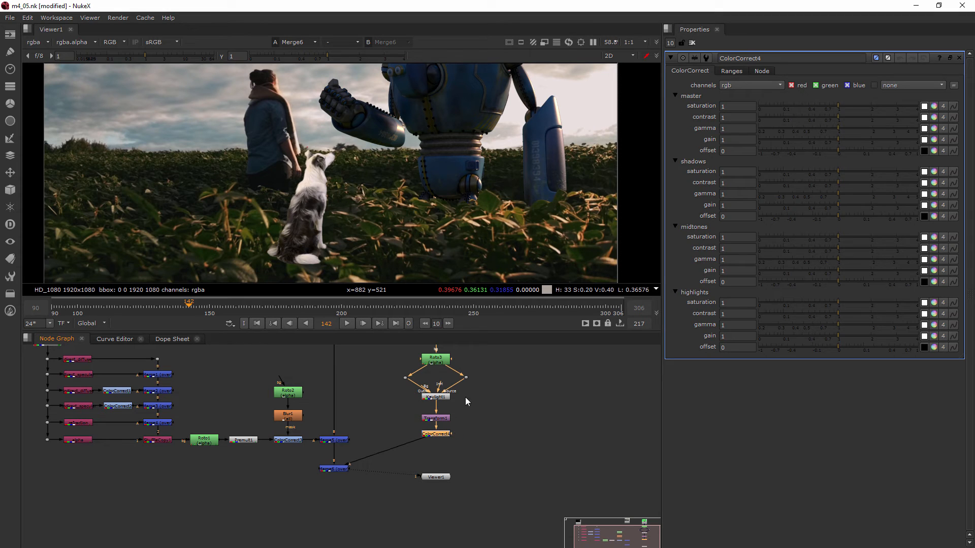
mouse_move(838, 143)
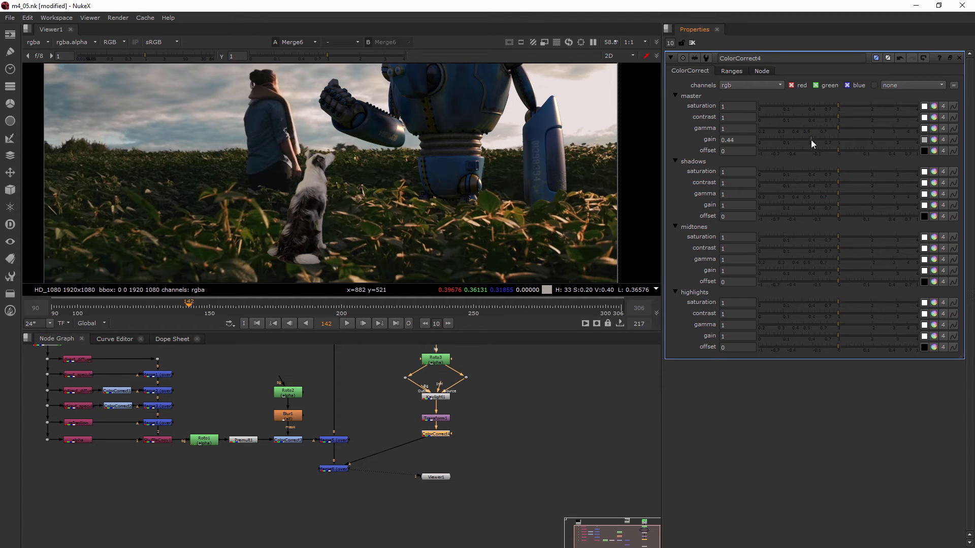
left_click_drag(802, 139, 816, 139)
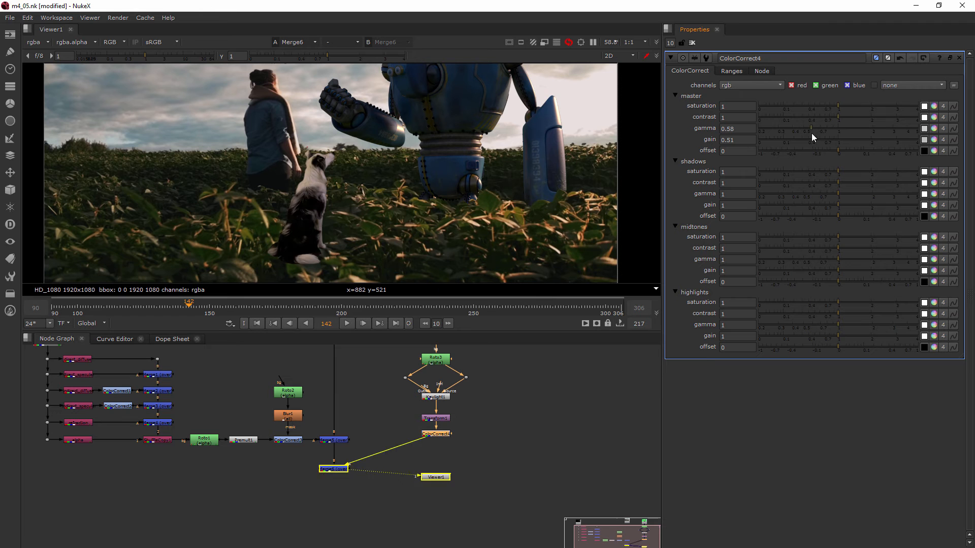
left_click_drag(808, 128, 786, 127)
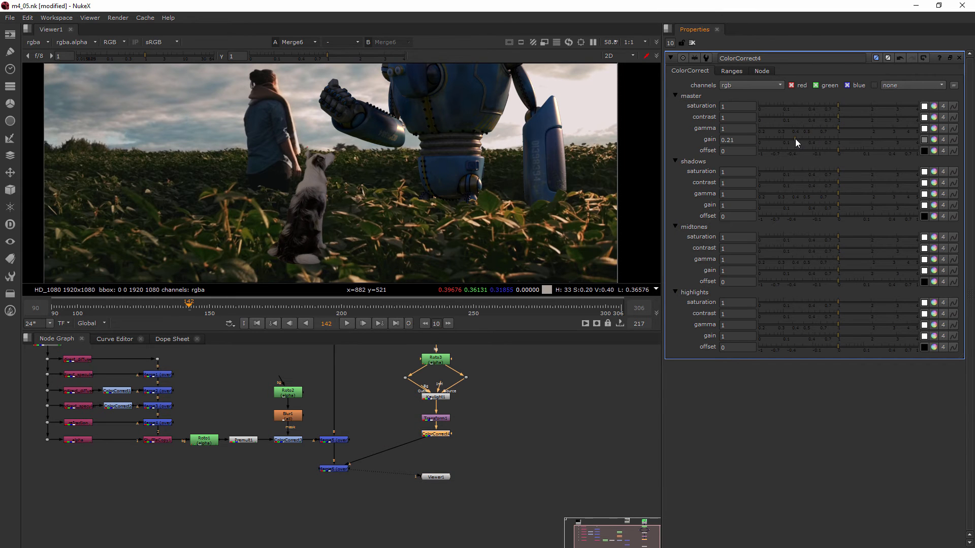
left_click_drag(796, 142, 807, 142)
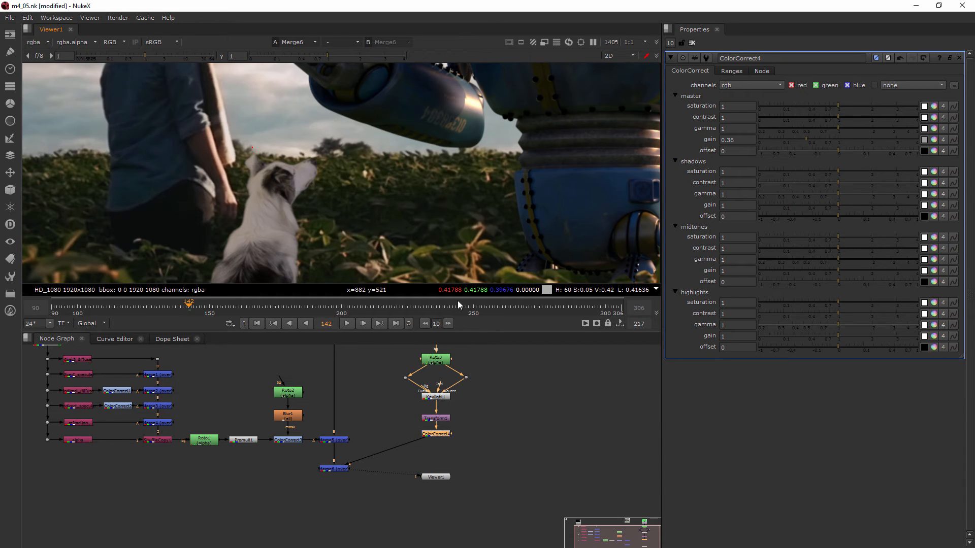
Tint ColorCorrect4's master gain warm at about 0.39, 0.39, 0.29 while keeping overall gain 0.36.
left_click(924, 140)
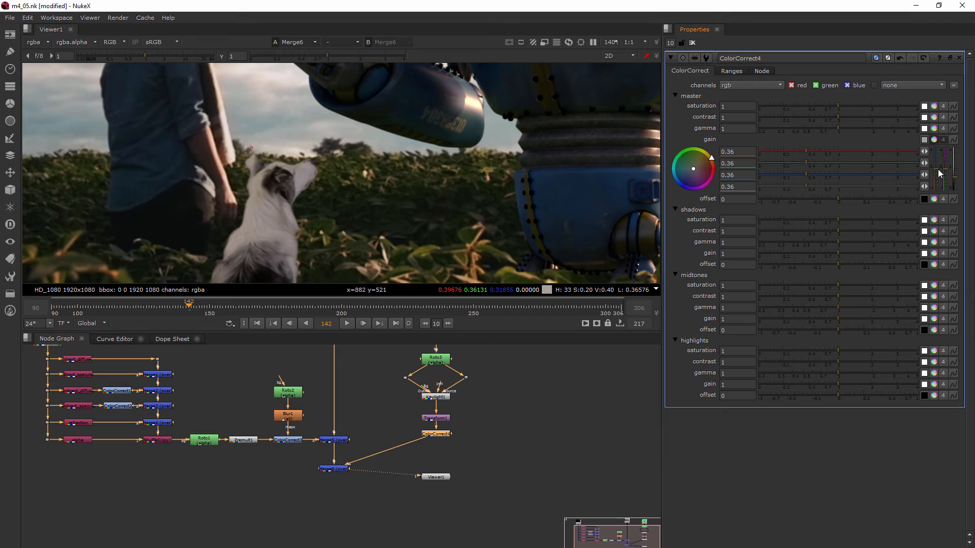
left_click_drag(705, 169, 696, 167)
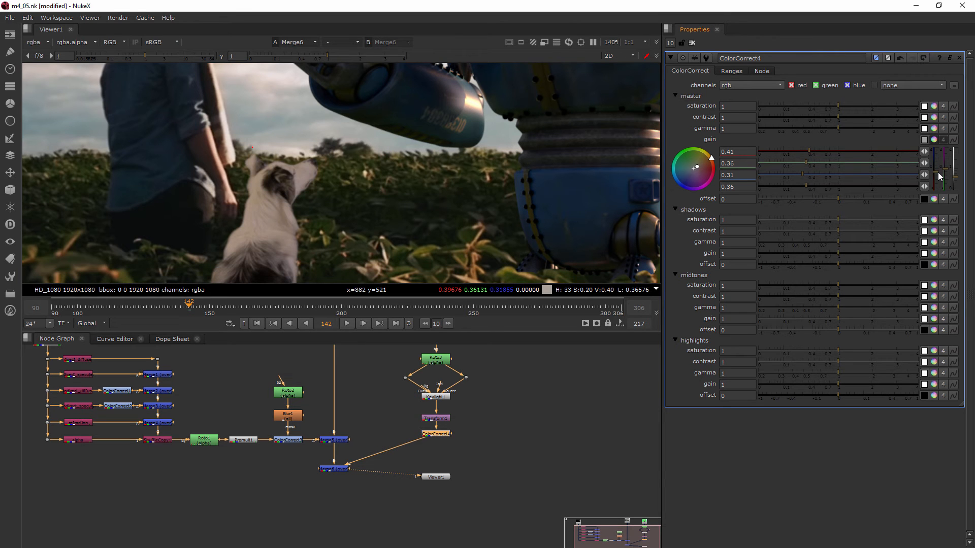
mouse_move(943, 146)
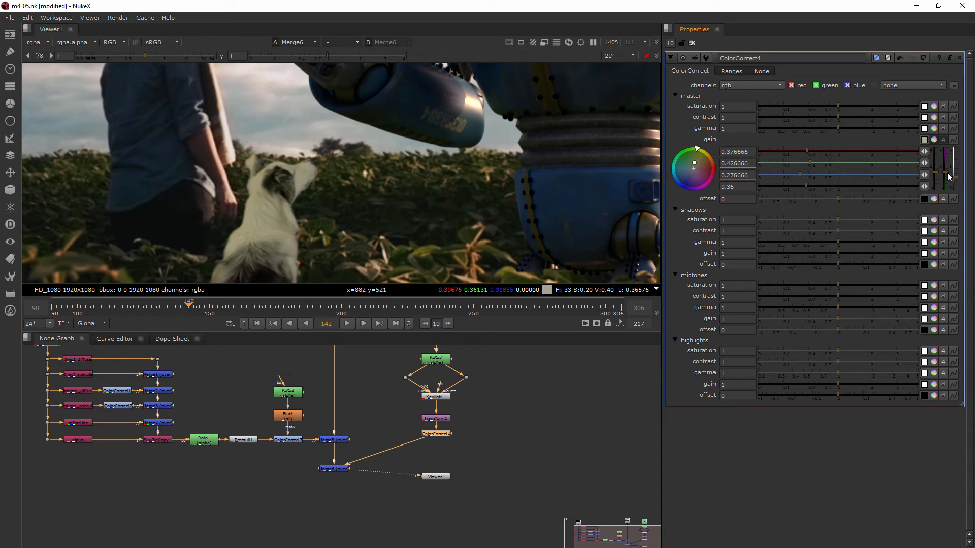
left_click_drag(693, 165, 695, 165)
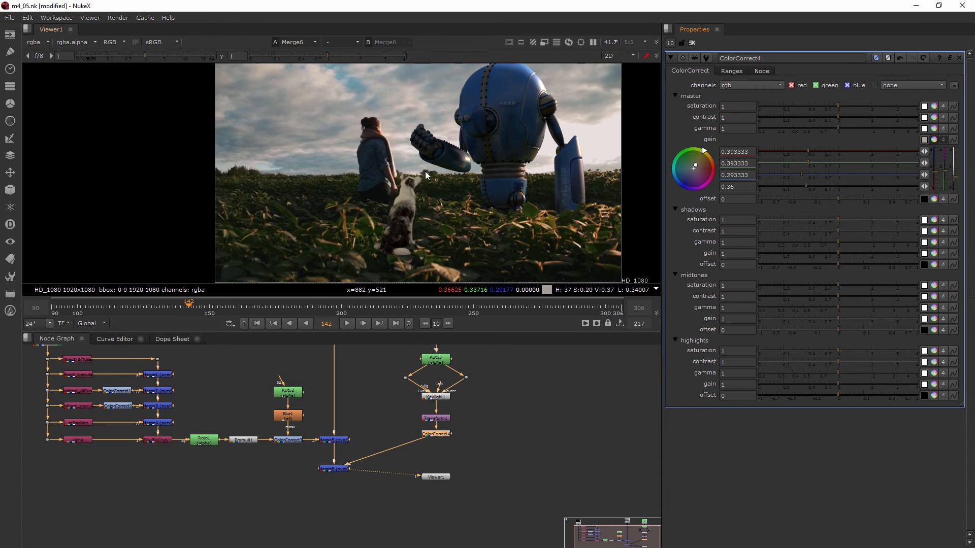
mouse_move(317, 196)
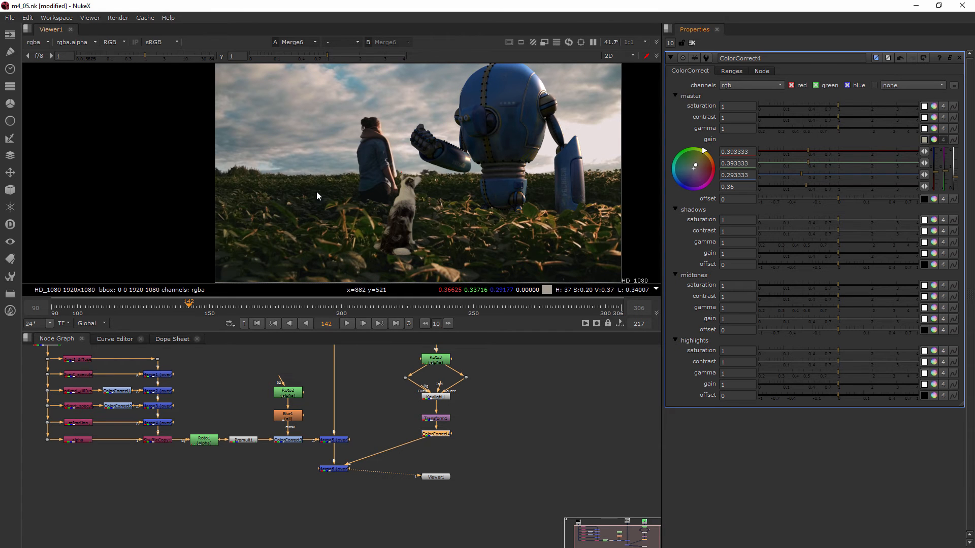
mouse_move(346, 130)
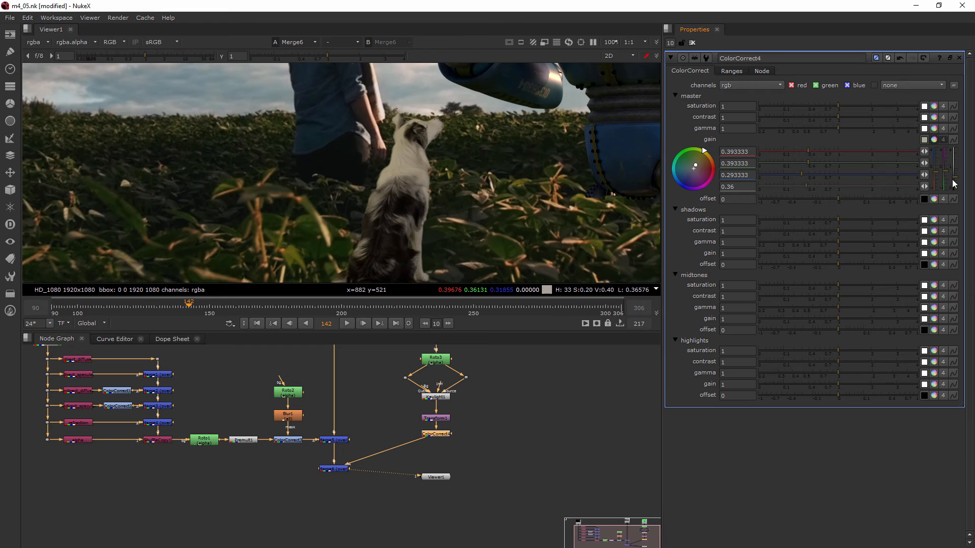
left_click_drag(693, 164, 701, 162)
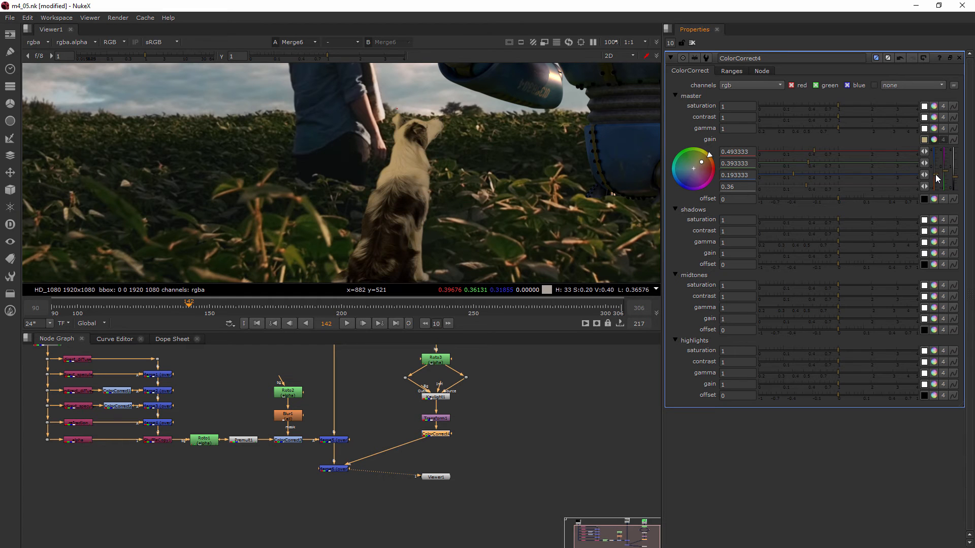
left_click_drag(701, 163, 693, 164)
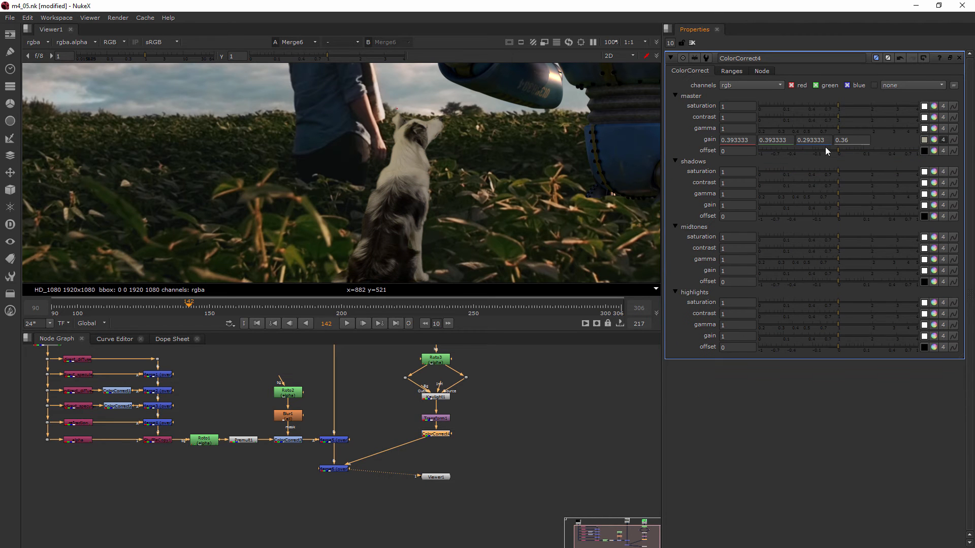
left_click(932, 139)
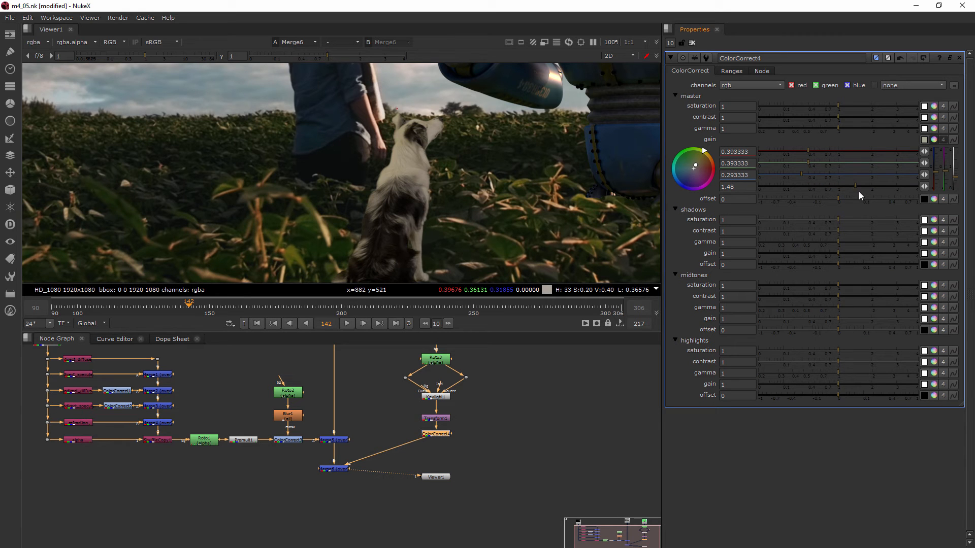
left_click_drag(858, 187, 802, 175)
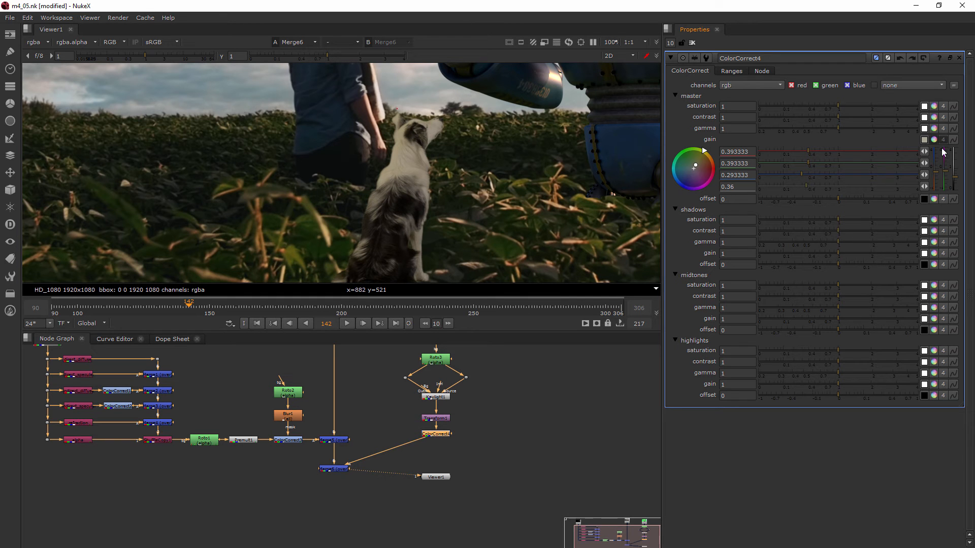
mouse_move(826, 168)
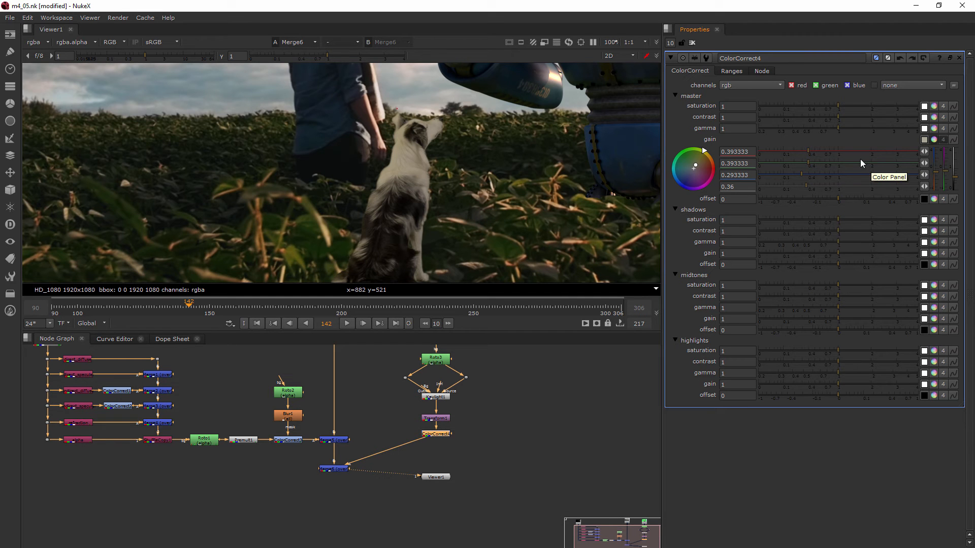
mouse_move(937, 161)
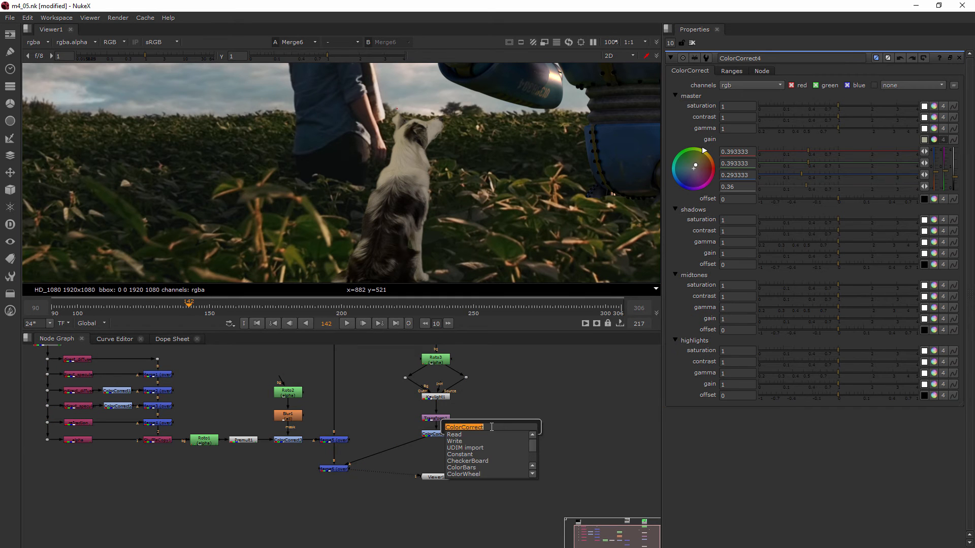
Add ColorCorrect5 below ColorCorrect4 with master gain 0.88 and view the full composite.
type("color")
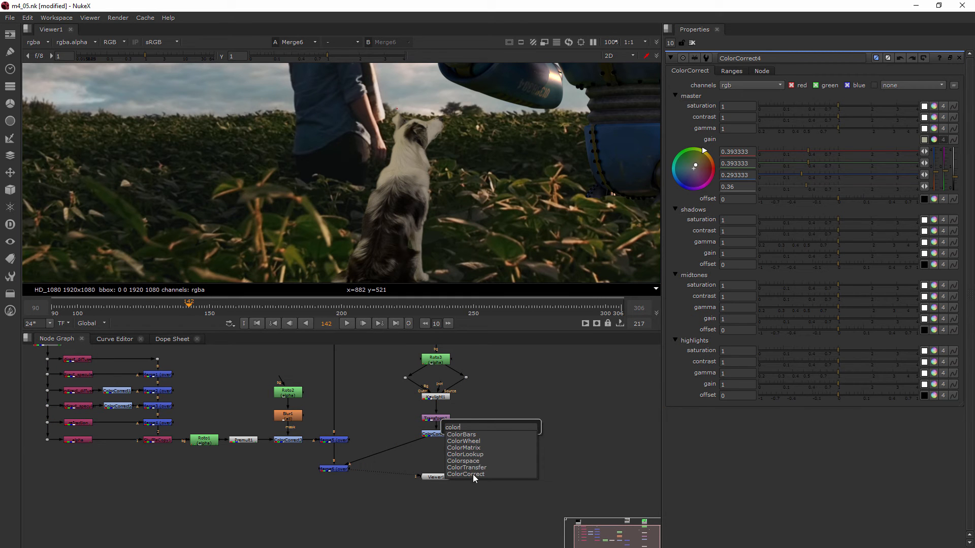
left_click(465, 474)
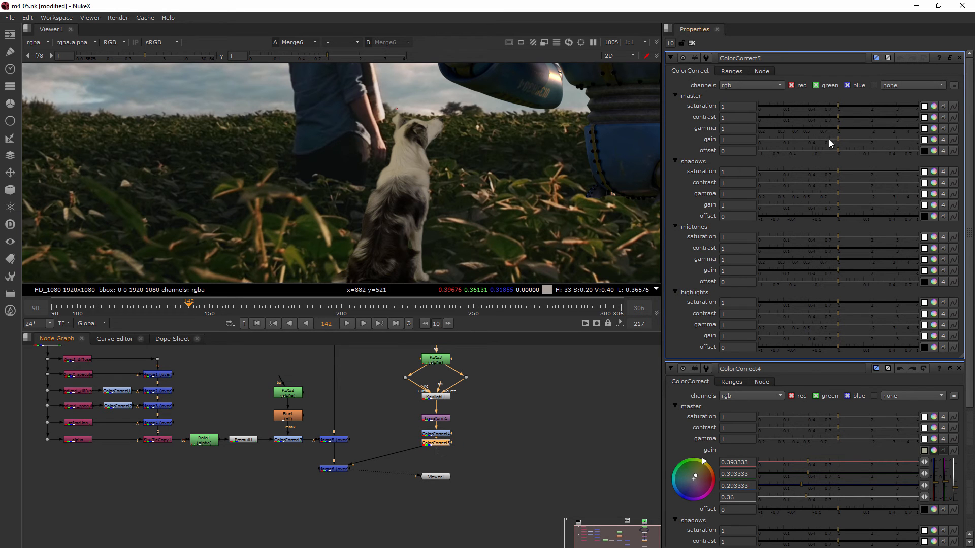
left_click(737, 139)
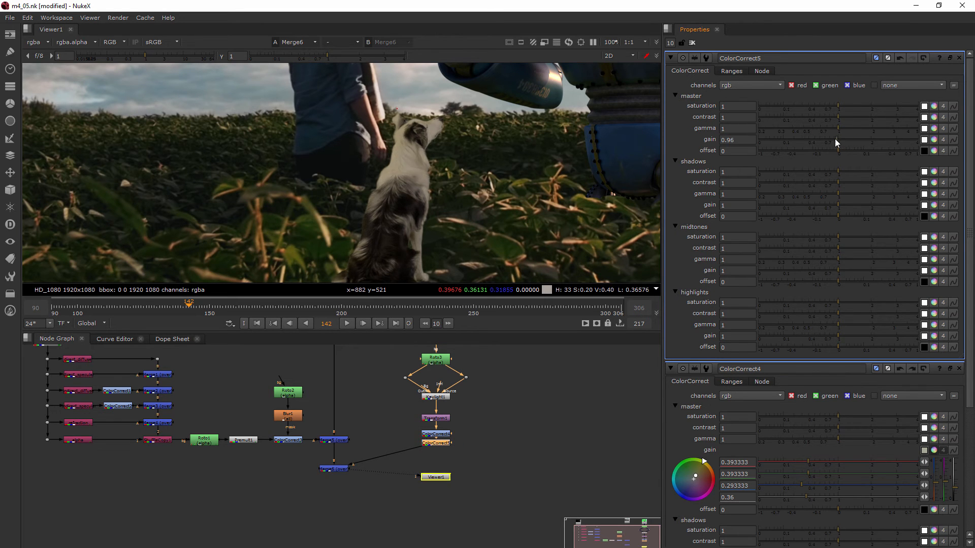
left_click_drag(836, 139, 832, 145)
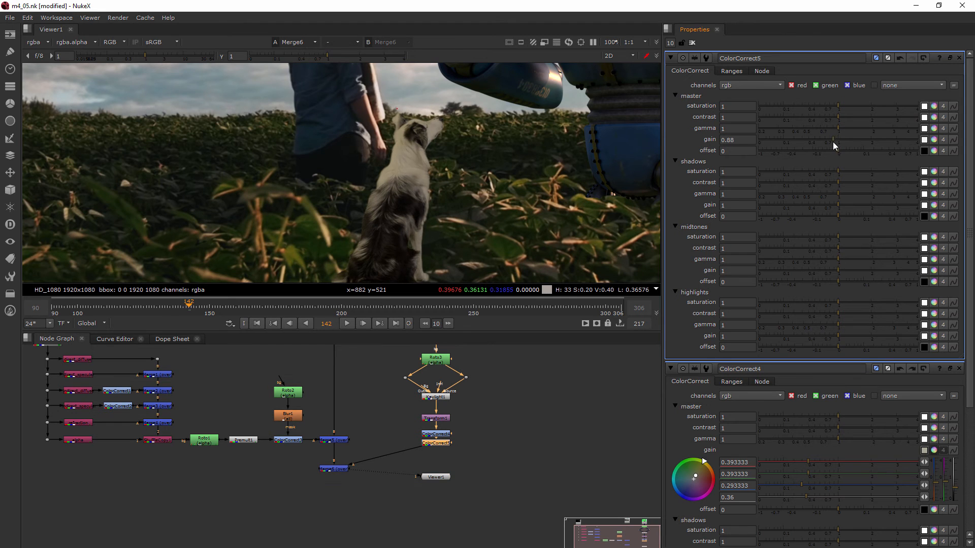
left_click(435, 476)
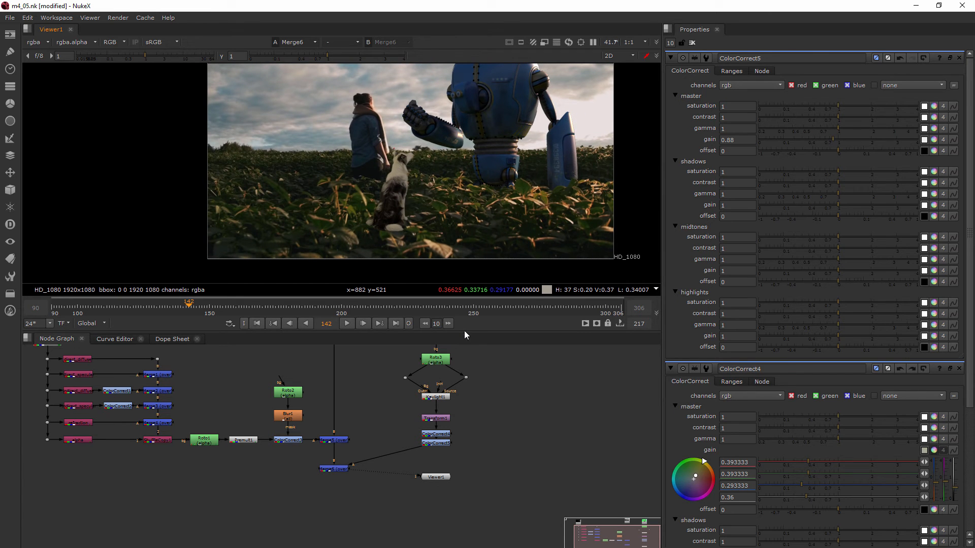
mouse_move(485, 456)
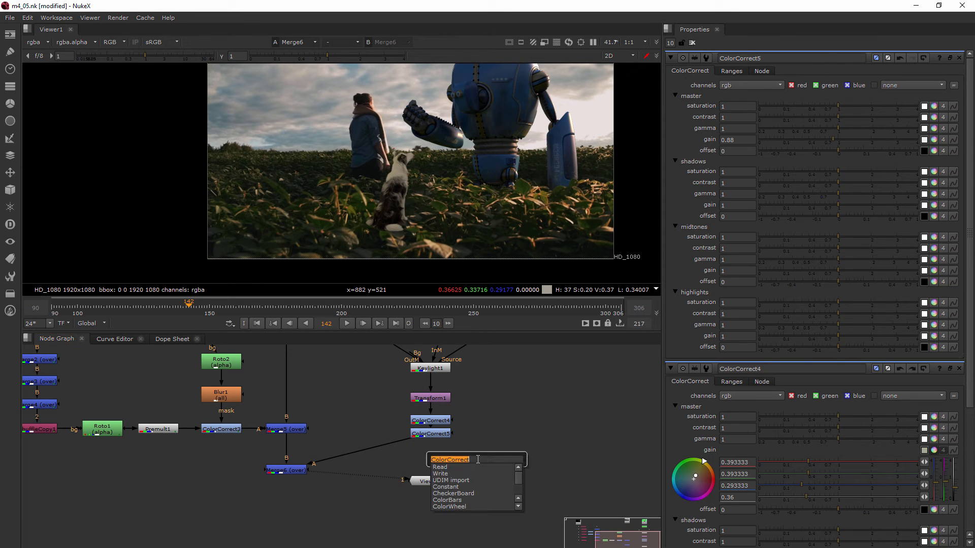
Add ColorCorrect6 with master gain 3.1, then create a Roto node for its mask.
type("con")
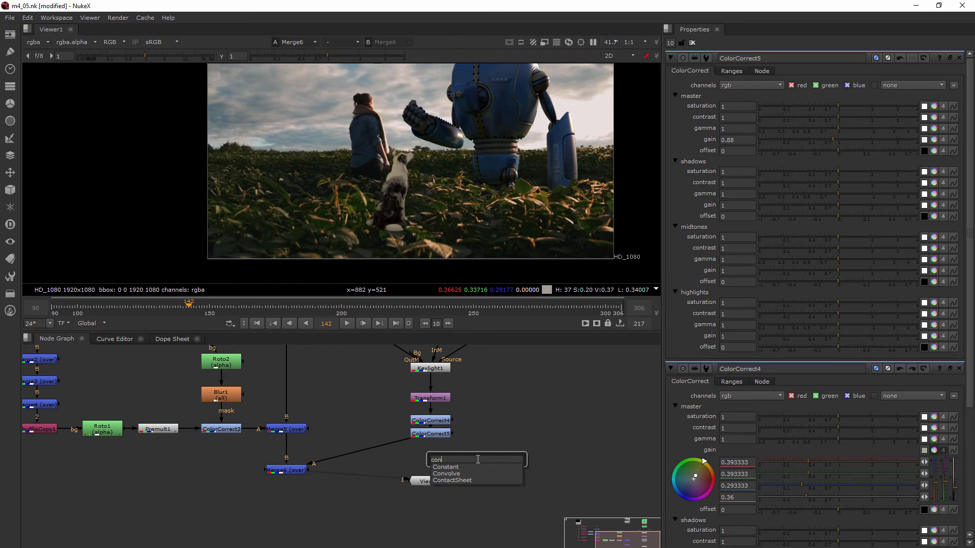
type("colorCorrect")
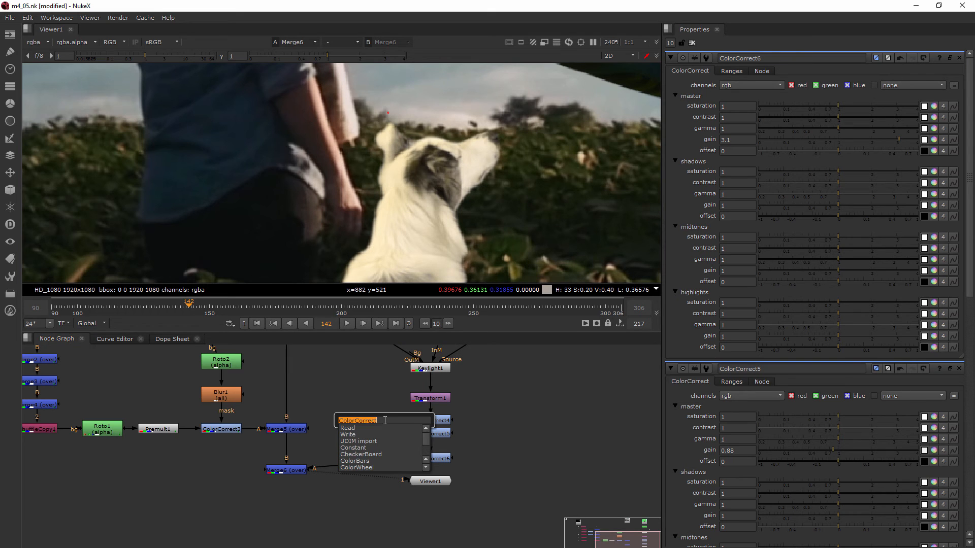
type("roto")
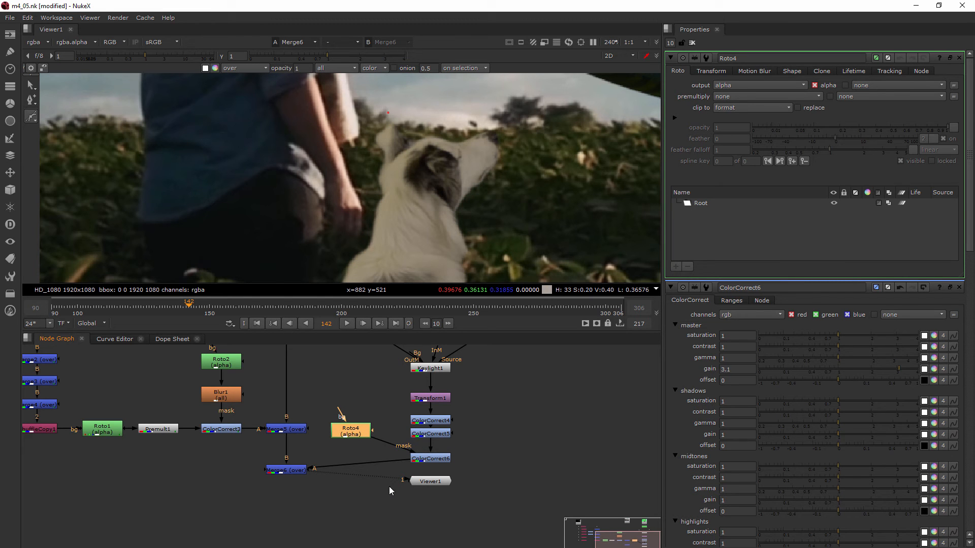
mouse_move(384, 119)
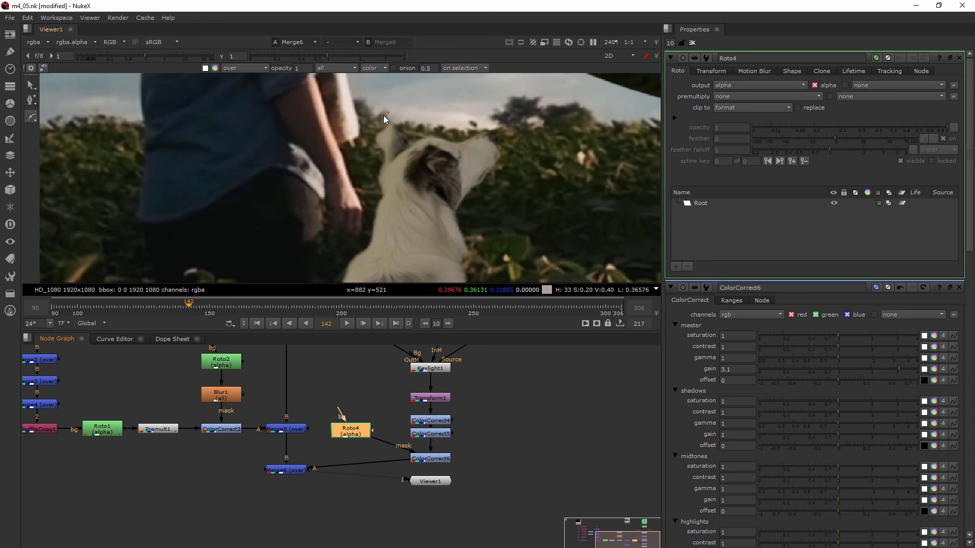
Draw a Bezier in Roto4 around the dog's head and back, refine the chin points, and set feather to 5.
left_click(700, 204)
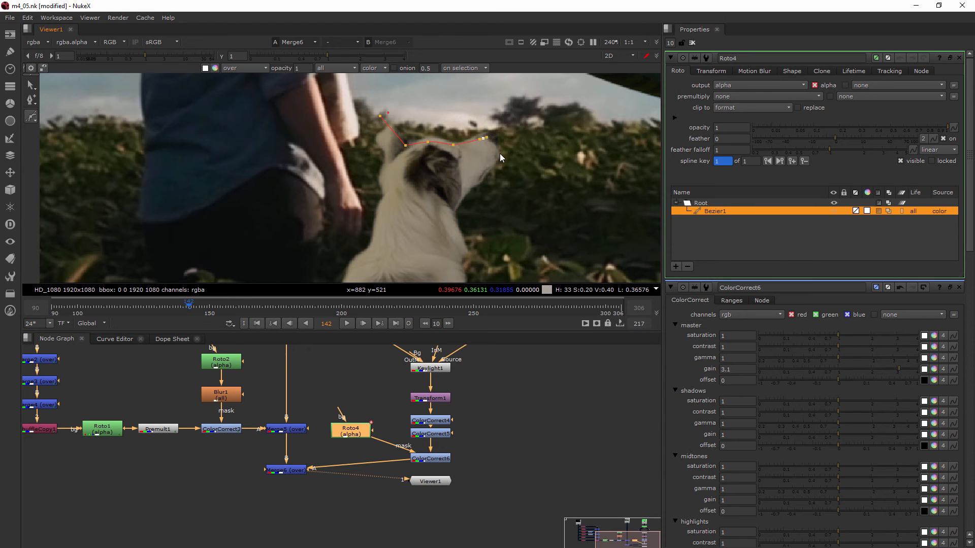
left_click_drag(485, 138, 503, 186)
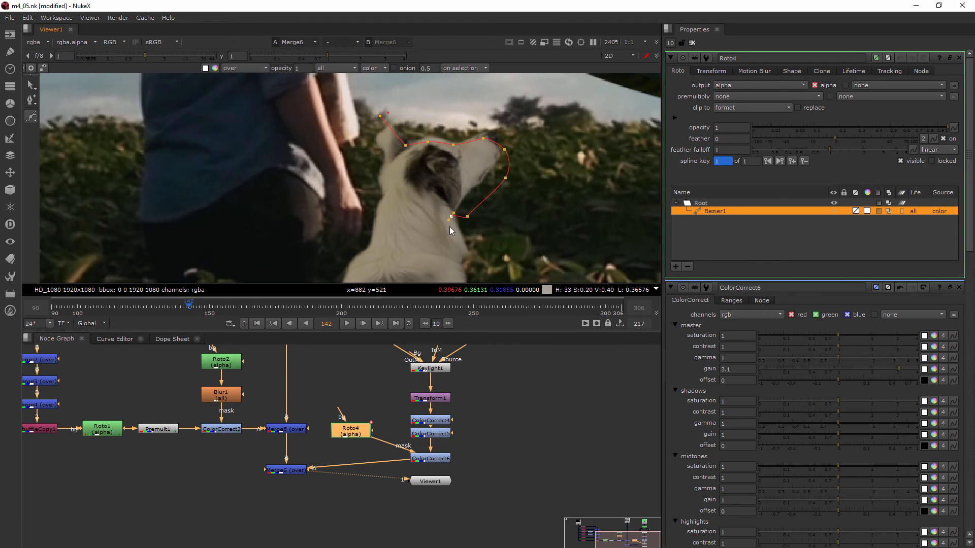
scroll("down", 3)
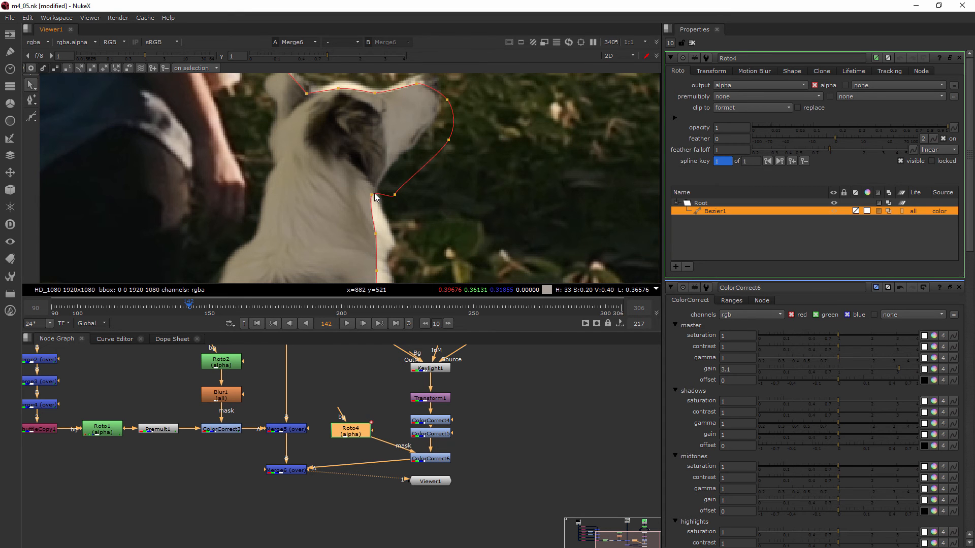
left_click_drag(374, 198, 379, 187)
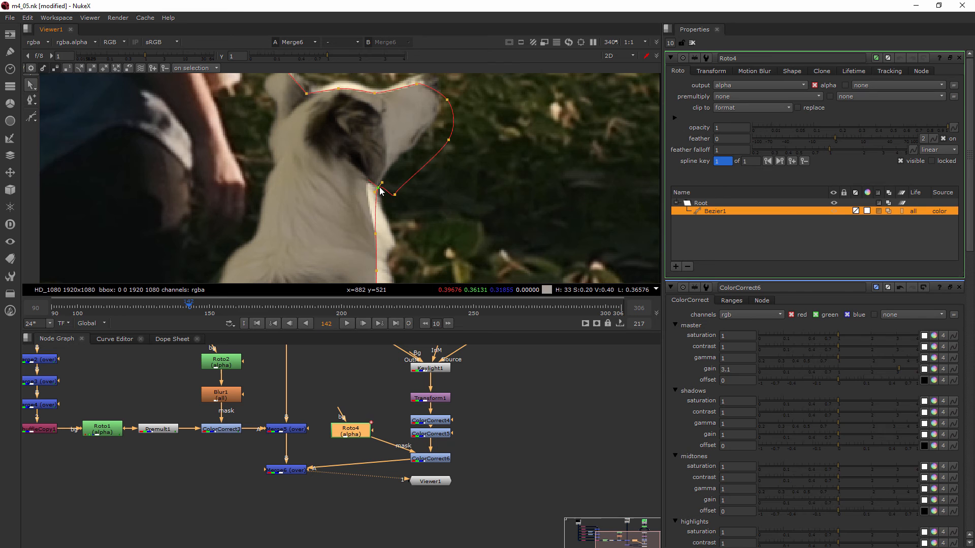
left_click_drag(380, 186, 375, 191)
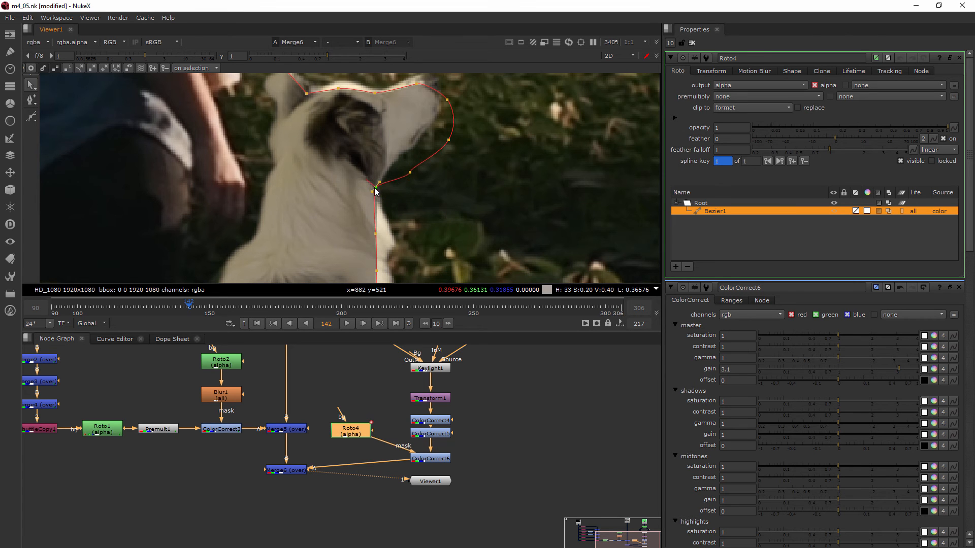
left_click_drag(376, 190, 445, 137)
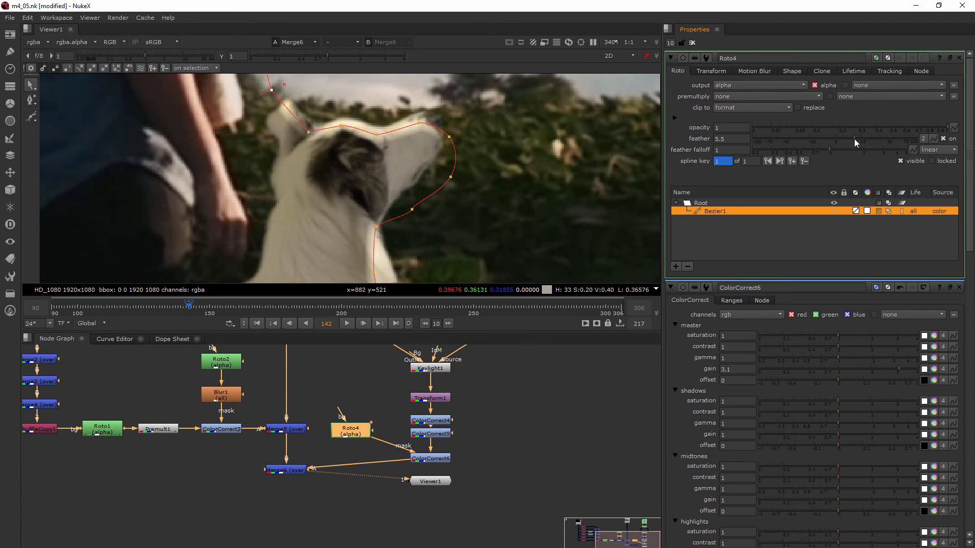
left_click_drag(870, 138, 852, 142)
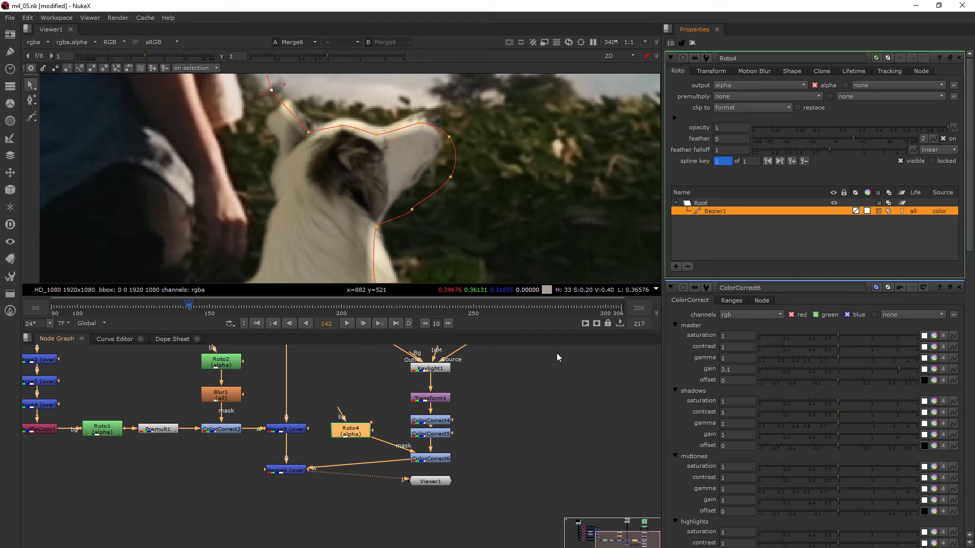
Insert a Blur of about 6.6 between Roto4 and ColorCorrect6's mask, and raise ColorCorrect6 gain to 4.
type("bl")
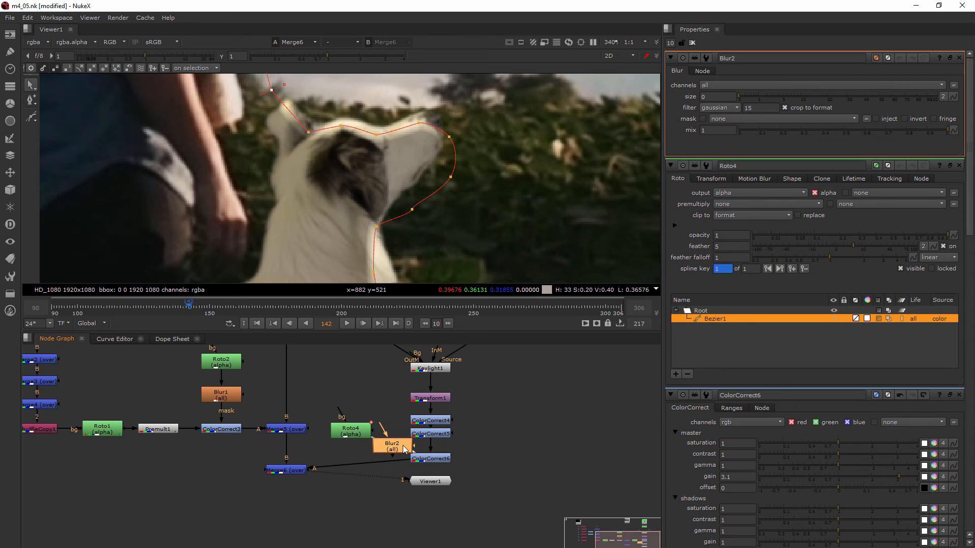
left_click_drag(389, 447, 349, 448)
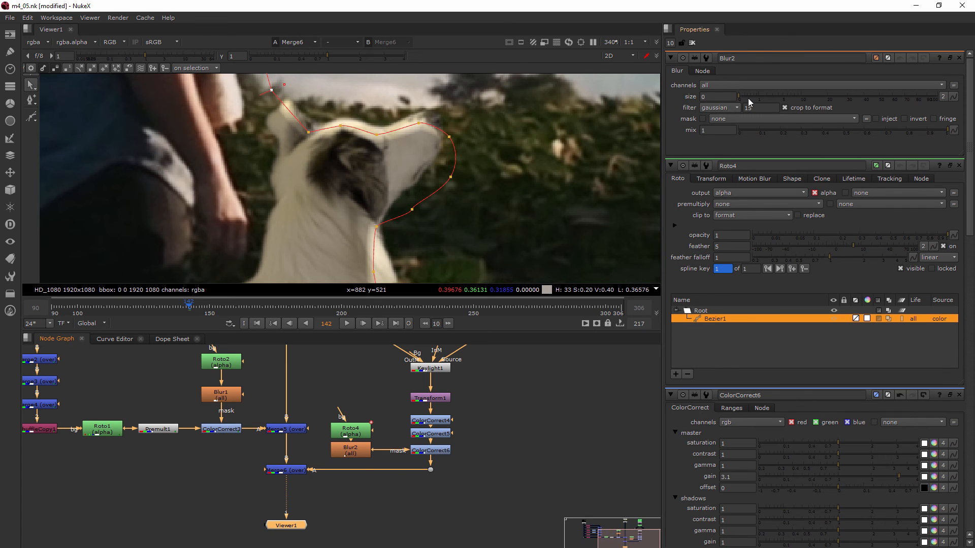
left_click_drag(718, 101, 790, 101)
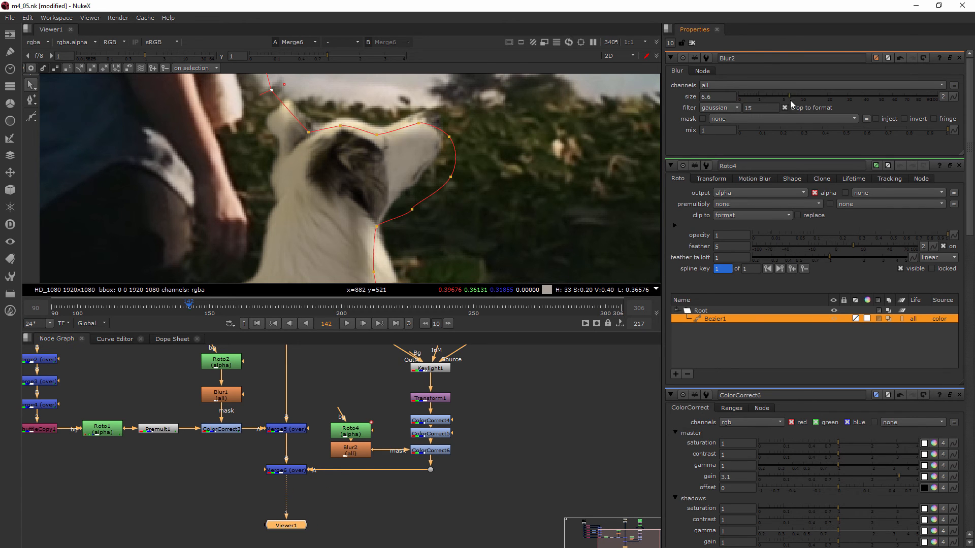
left_click_drag(796, 96, 786, 97)
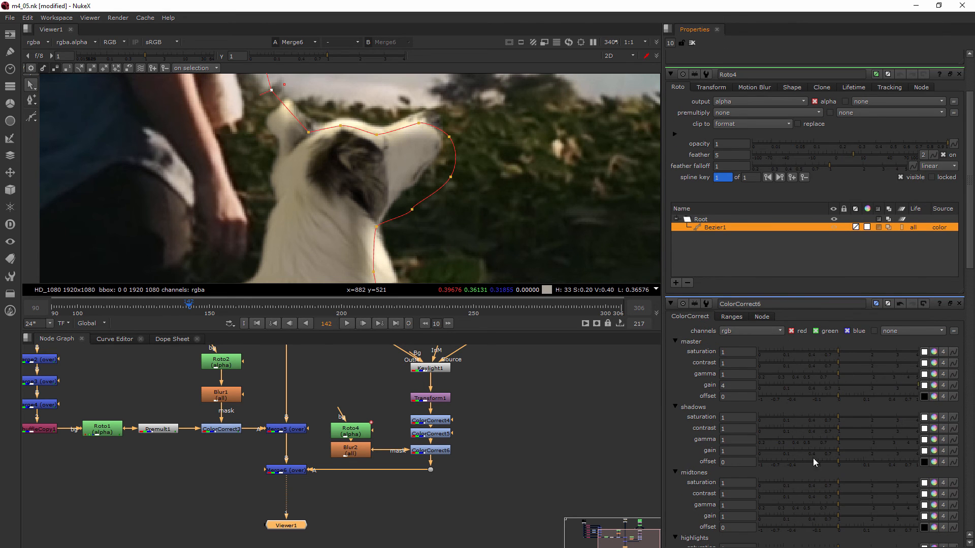
left_click(737, 384)
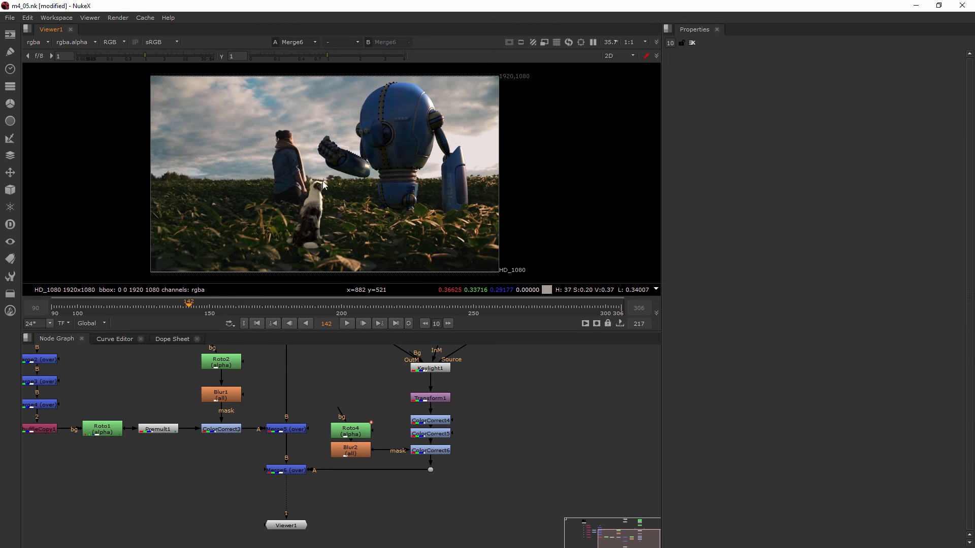
mouse_move(341, 200)
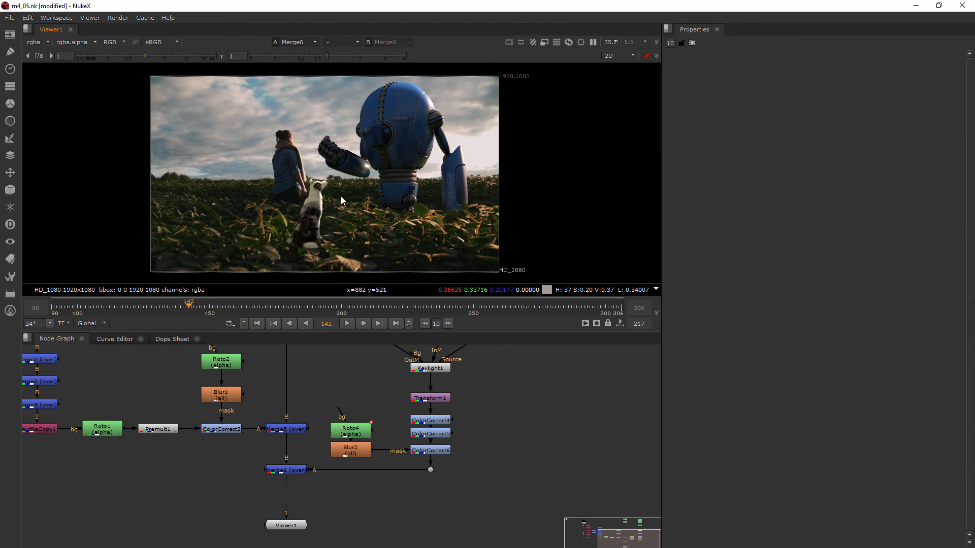
mouse_move(372, 229)
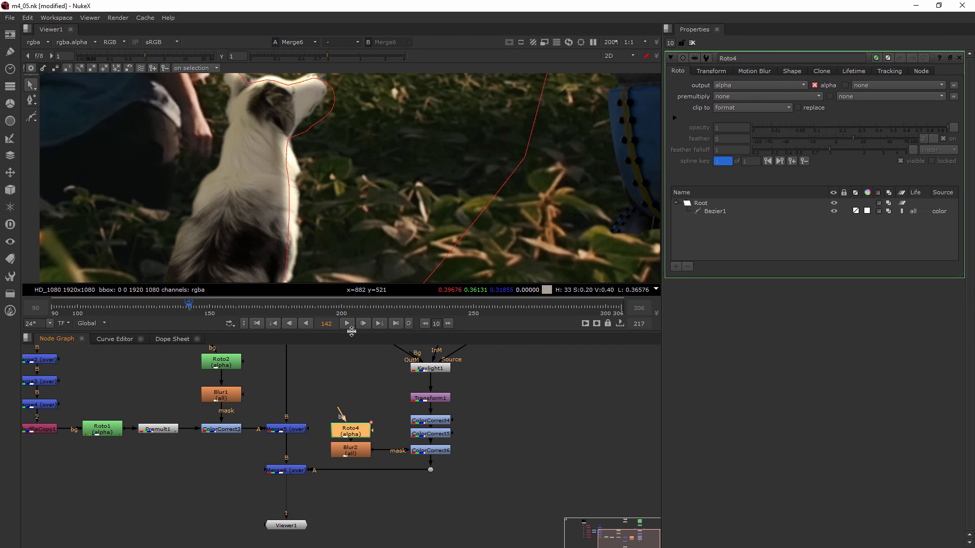
Adjust Roto4's Bezier1 points around frames 122–133 so the mask follows the dog's head.
left_click(715, 211)
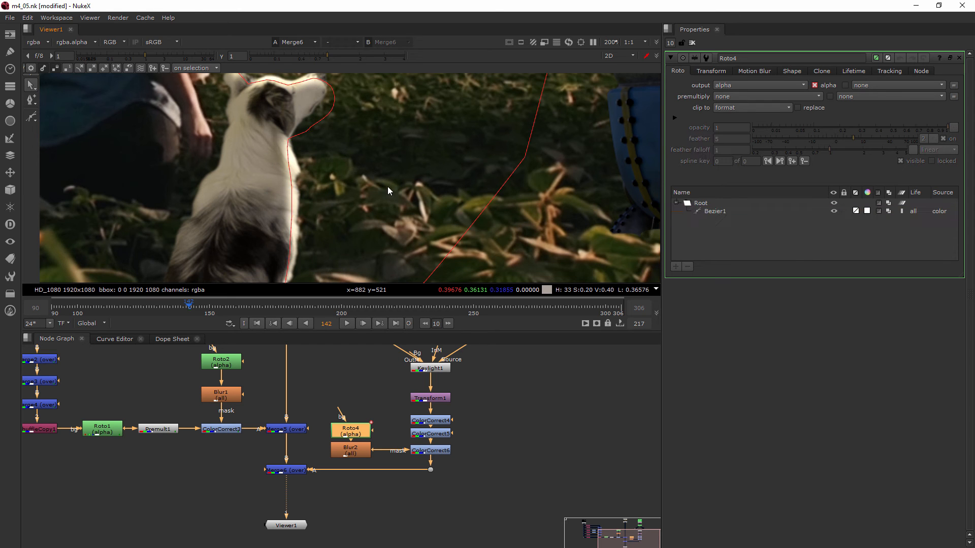
mouse_move(287, 172)
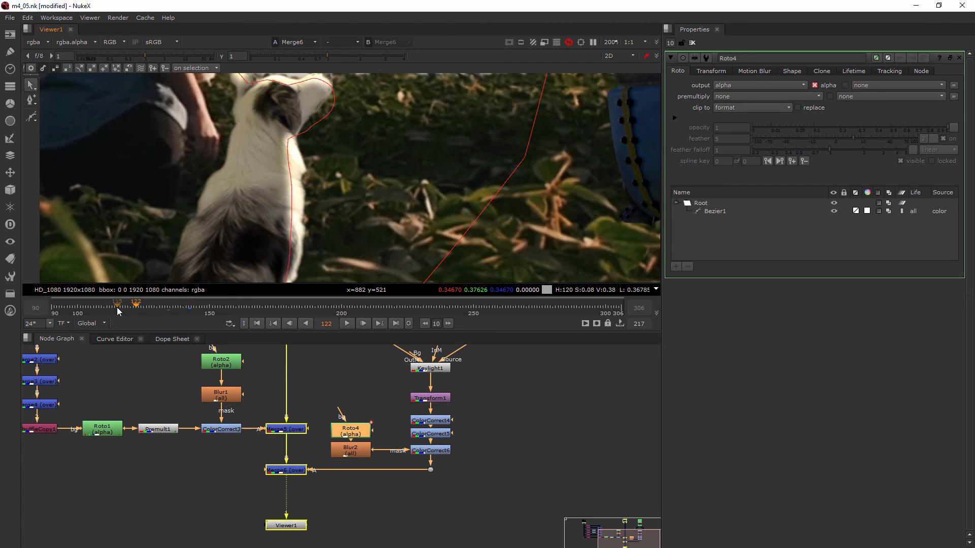
left_click_drag(118, 308, 87, 308)
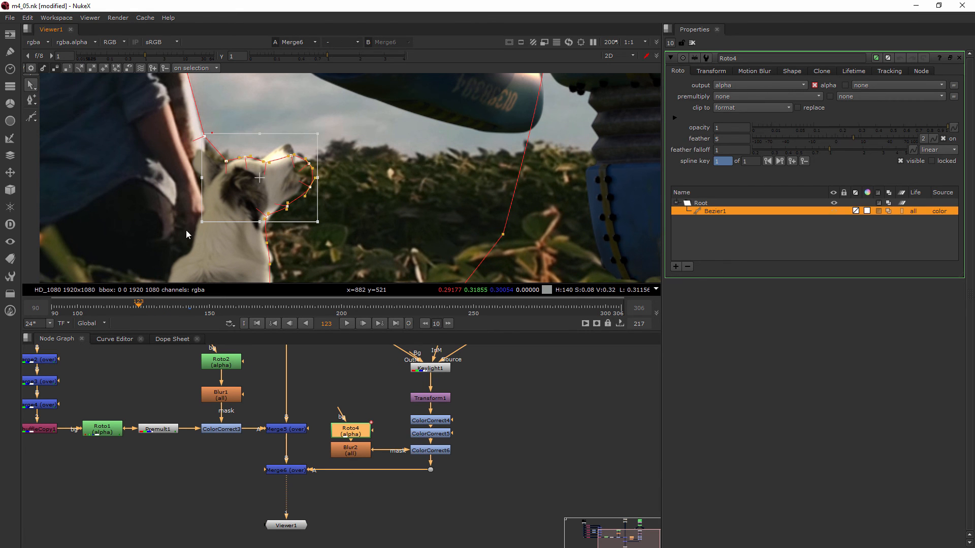
mouse_move(323, 129)
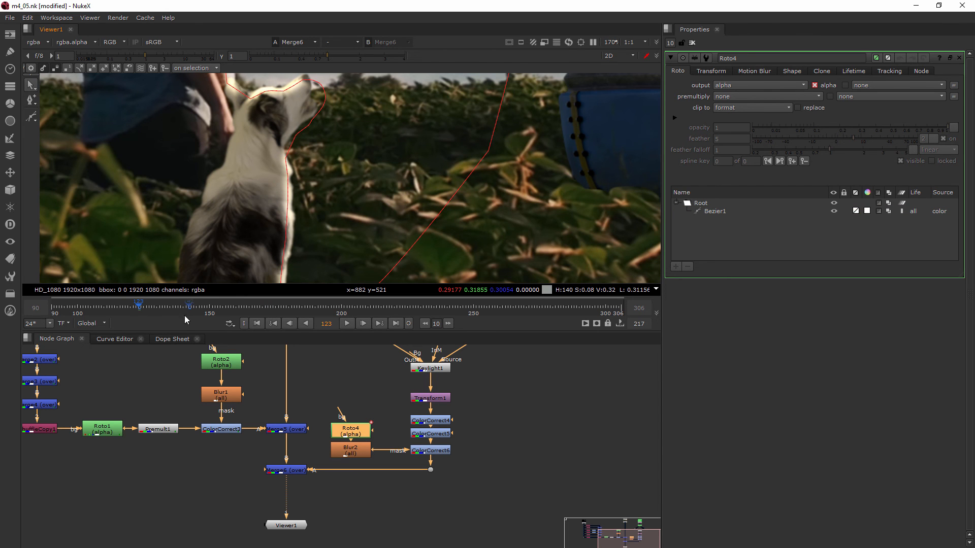
left_click_drag(139, 303, 165, 303)
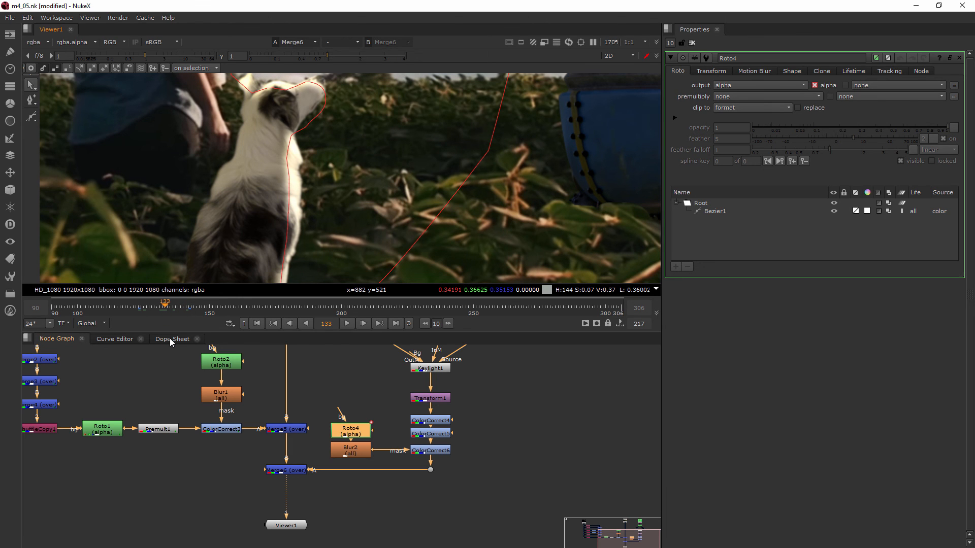
Shift Roto4's mask keyframes about 9 frames earlier in the Dope Sheet and scrub to review.
left_click(174, 339)
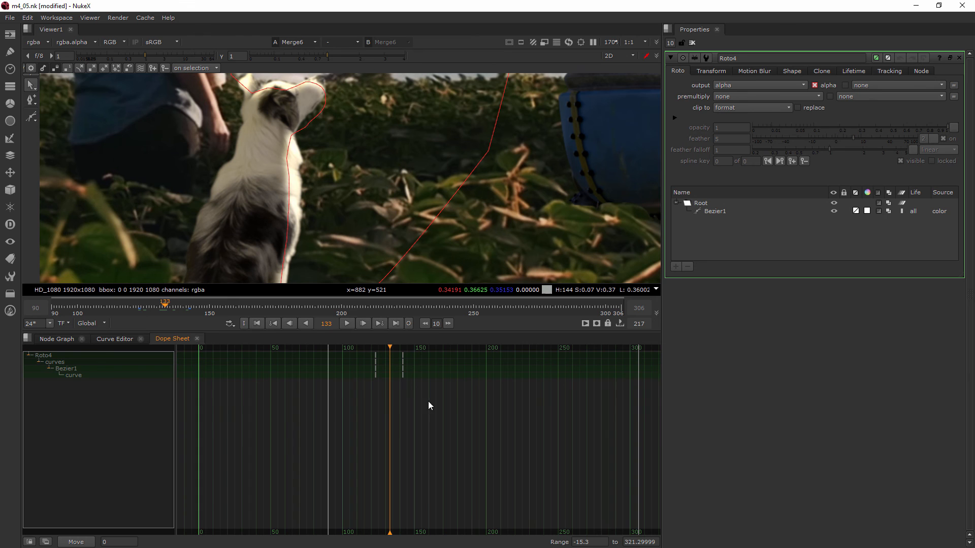
mouse_move(417, 415)
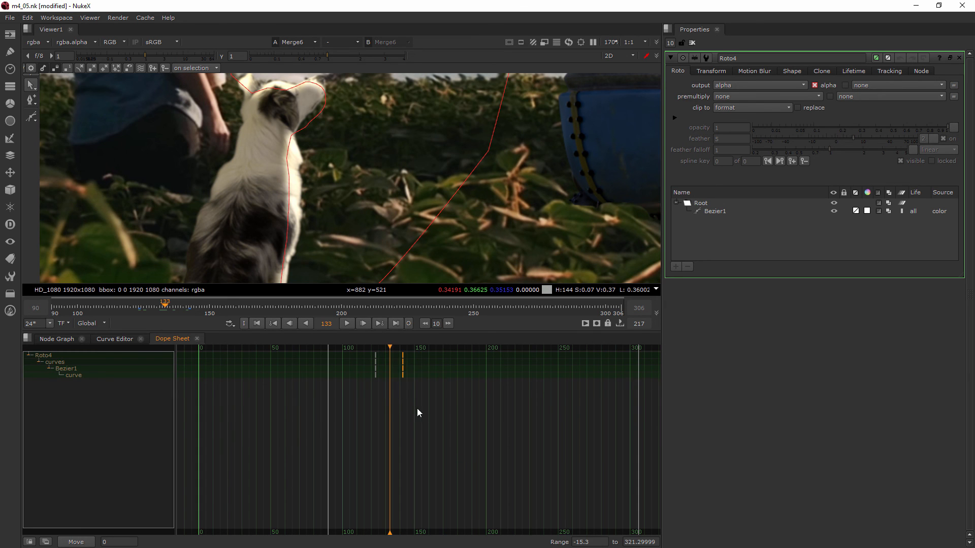
left_click_drag(394, 365, 425, 414)
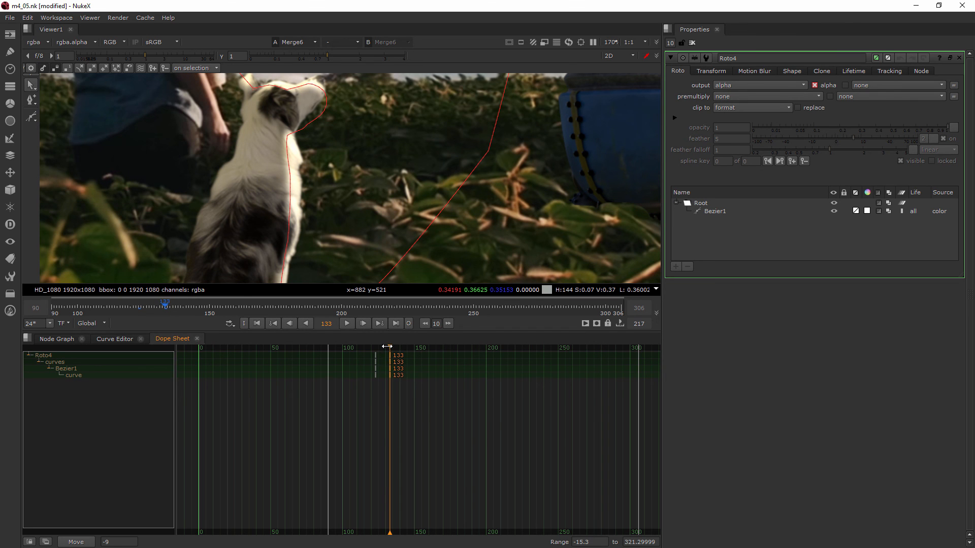
left_click_drag(390, 361, 375, 360)
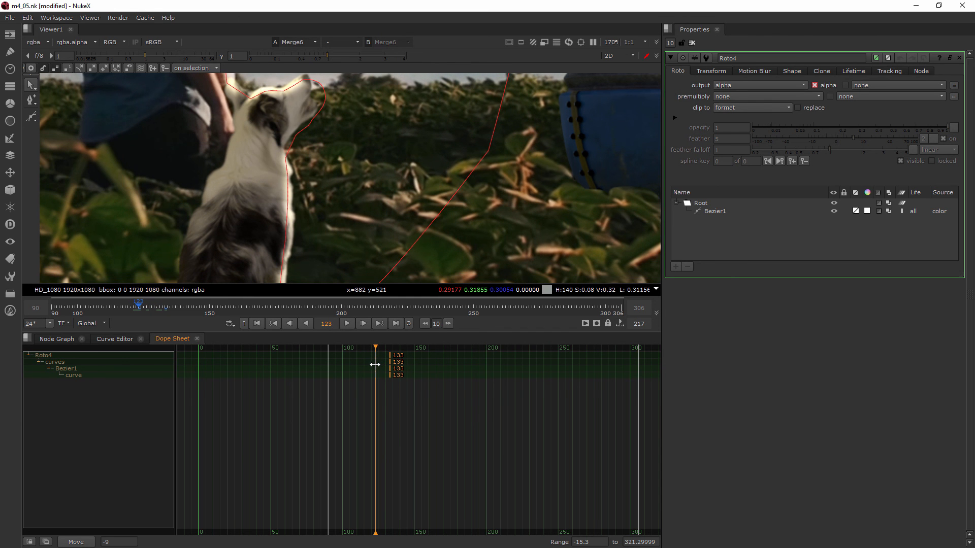
left_click_drag(374, 347, 363, 347)
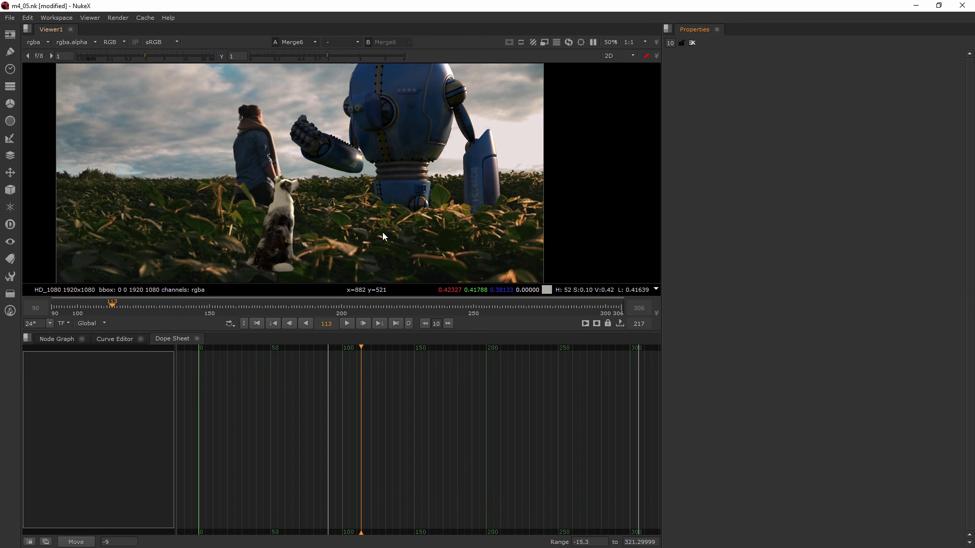
mouse_move(358, 246)
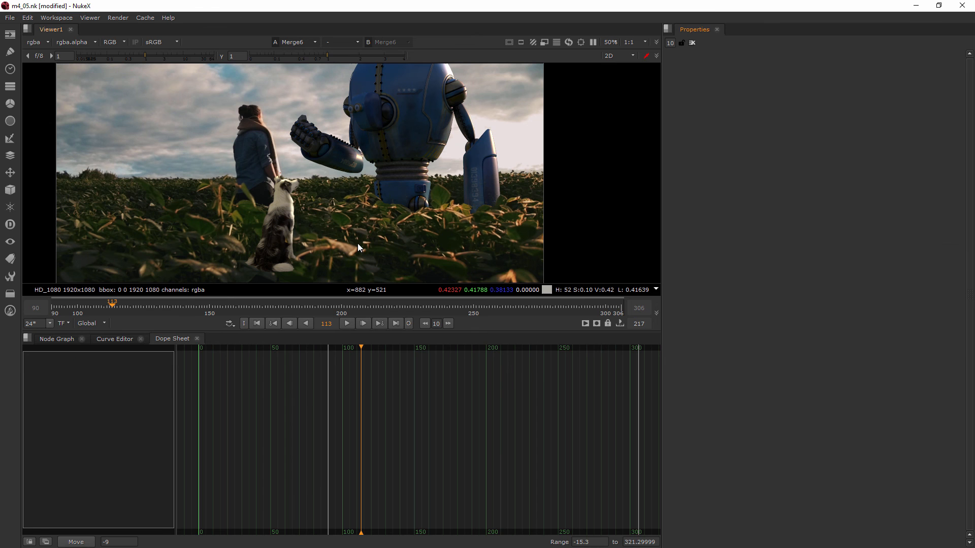
mouse_move(398, 215)
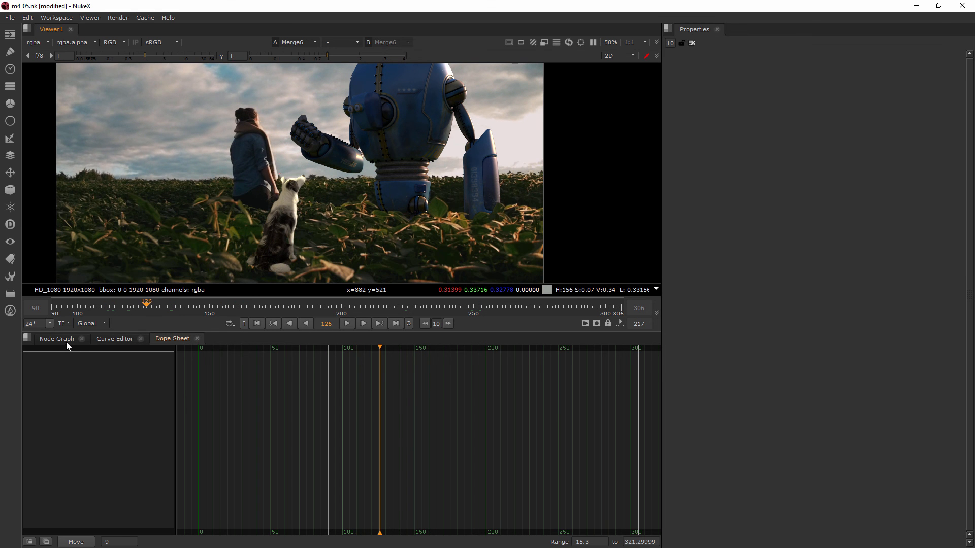
Return to the Node Graph and reopen Roto4 to check the dog outline over frames 126–146.
left_click(56, 339)
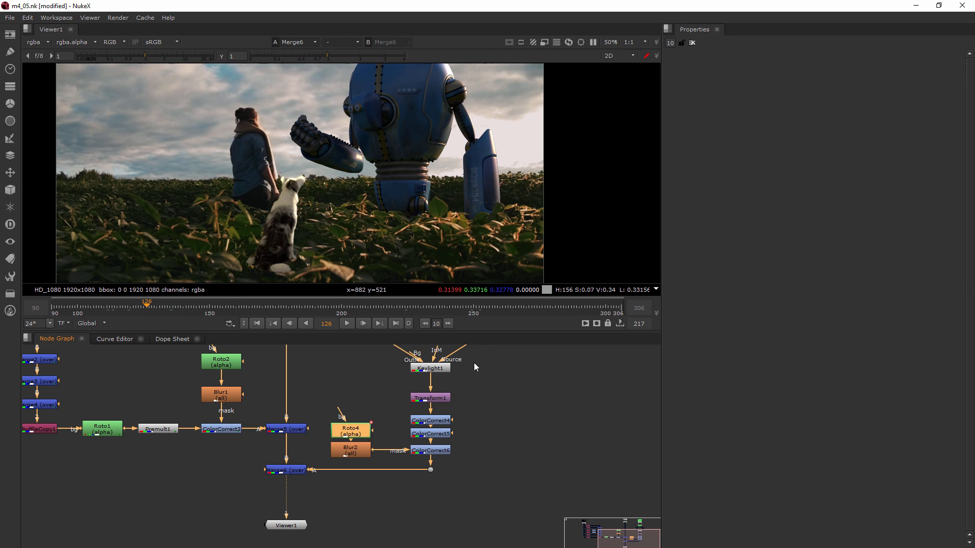
double_click(351, 431)
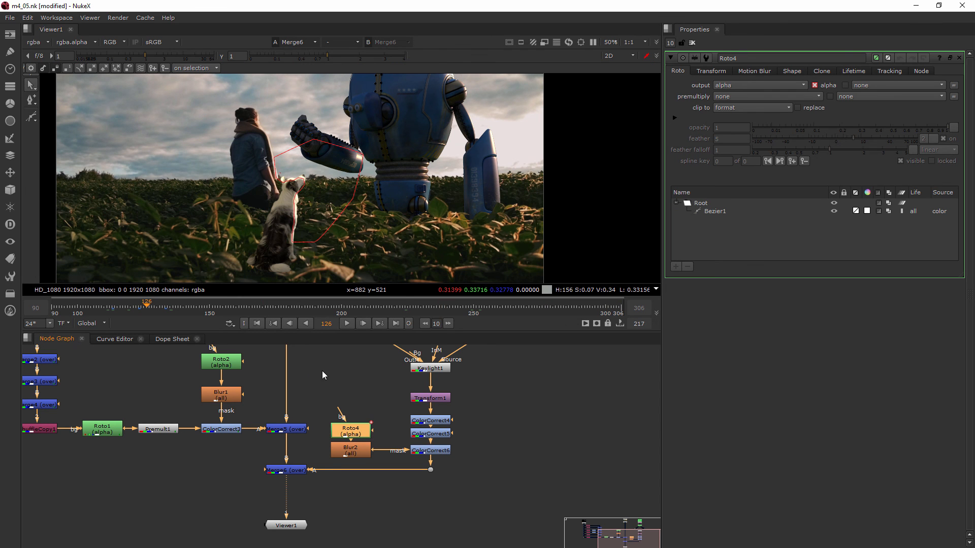
mouse_move(347, 262)
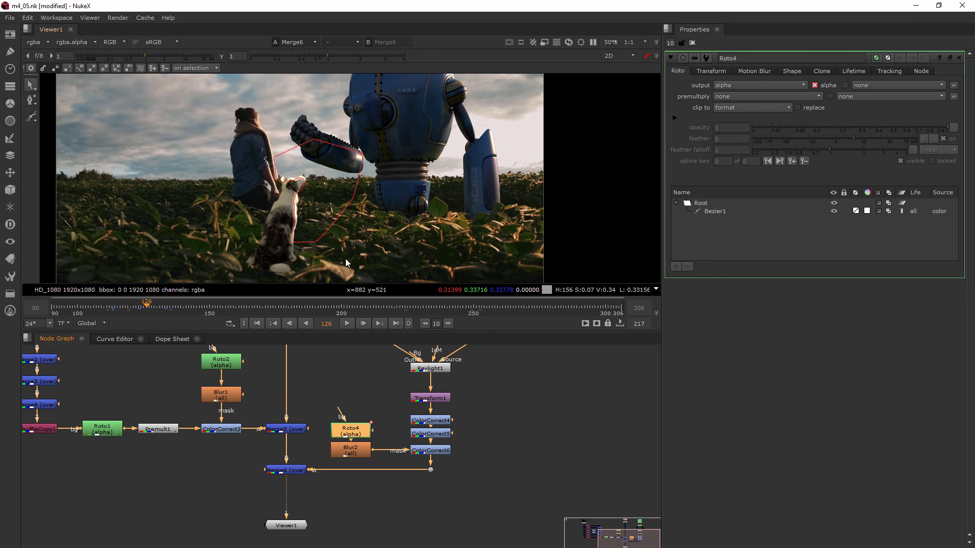
mouse_move(422, 260)
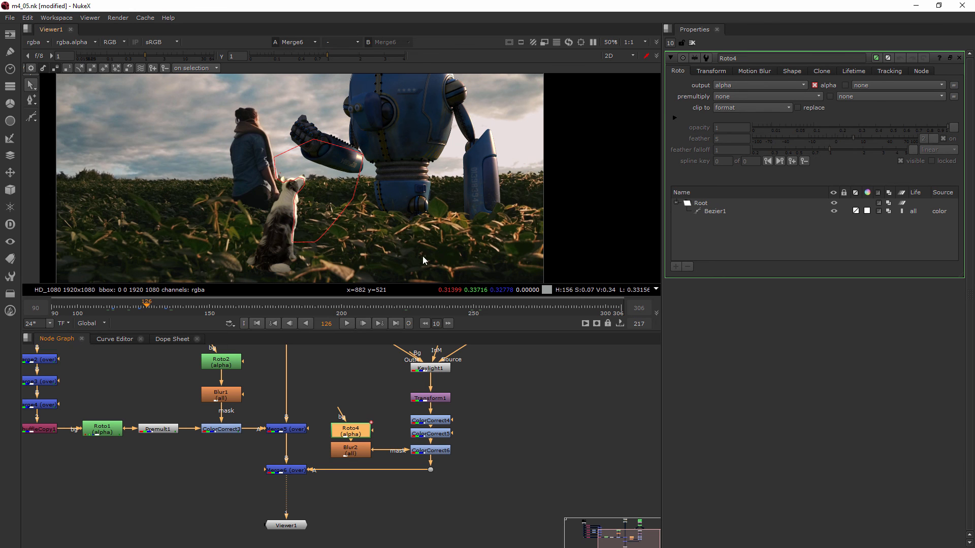
mouse_move(295, 226)
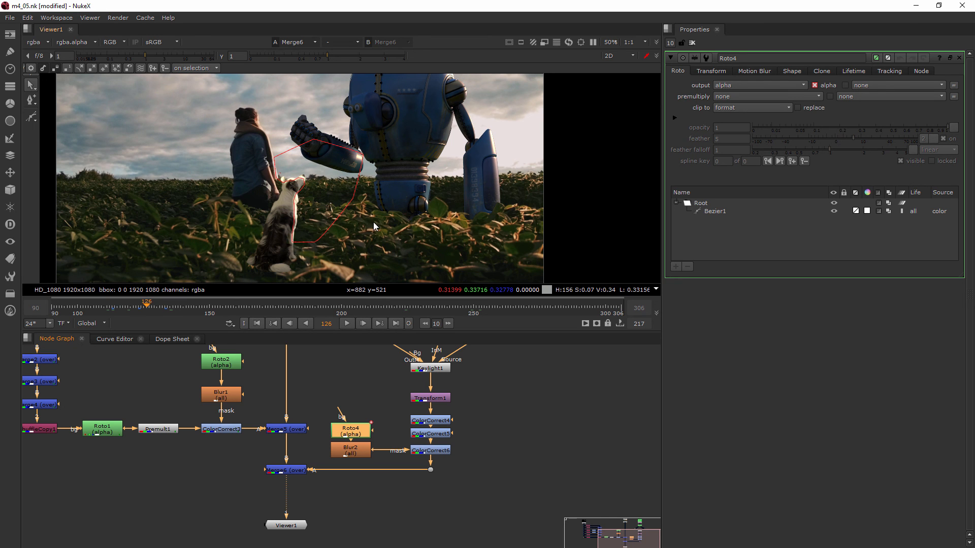
mouse_move(368, 193)
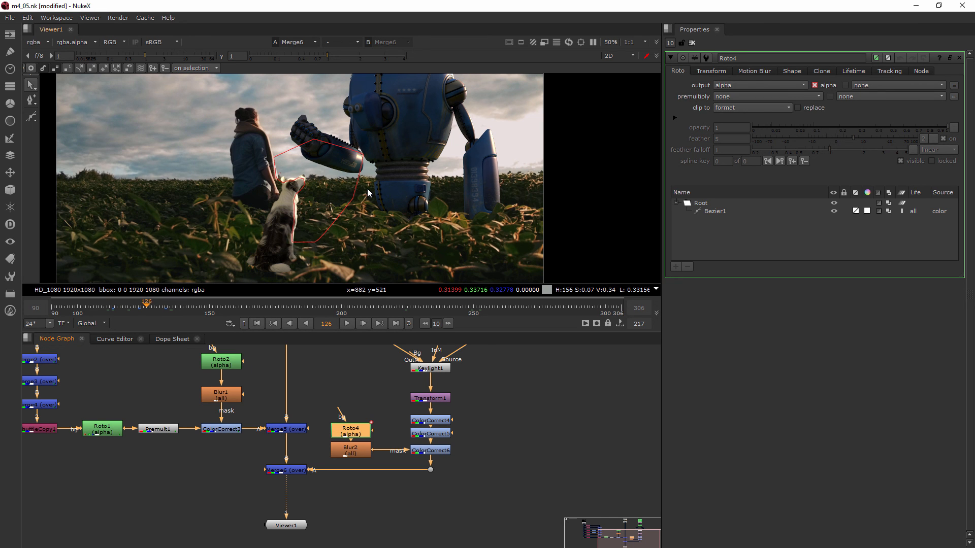
mouse_move(433, 241)
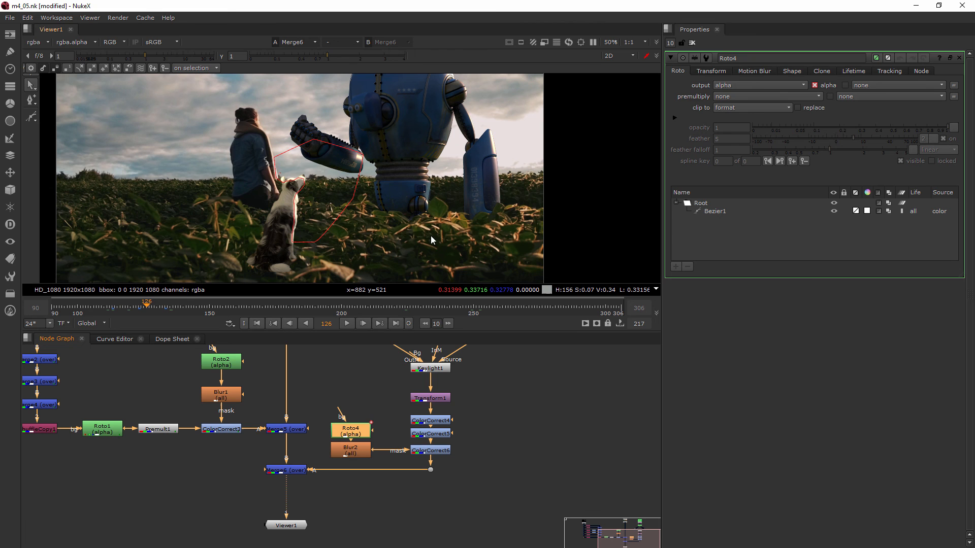
mouse_move(561, 206)
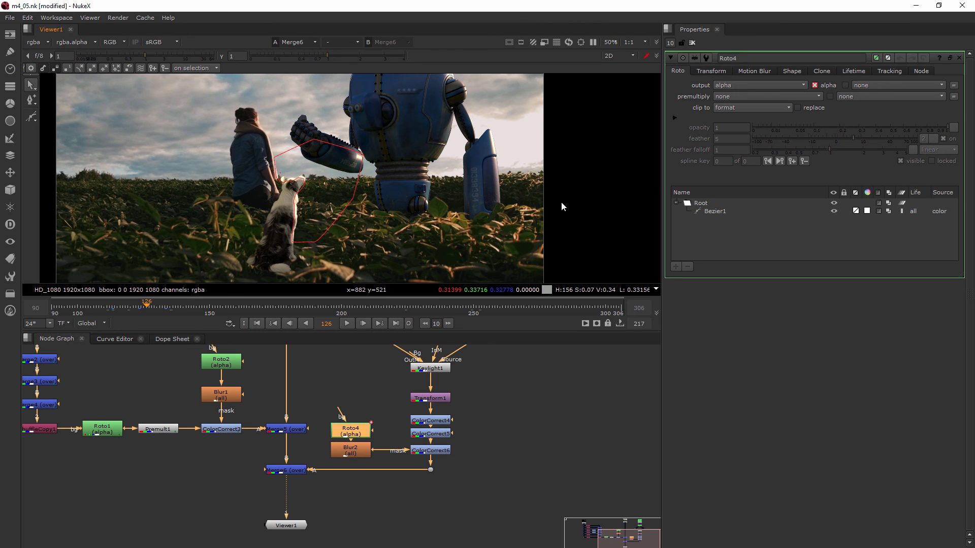
mouse_move(498, 202)
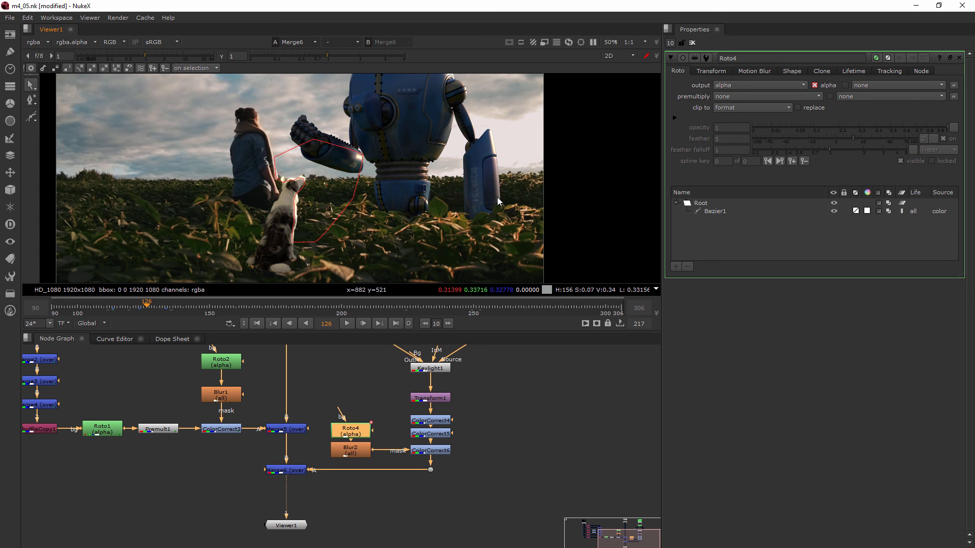
mouse_move(511, 241)
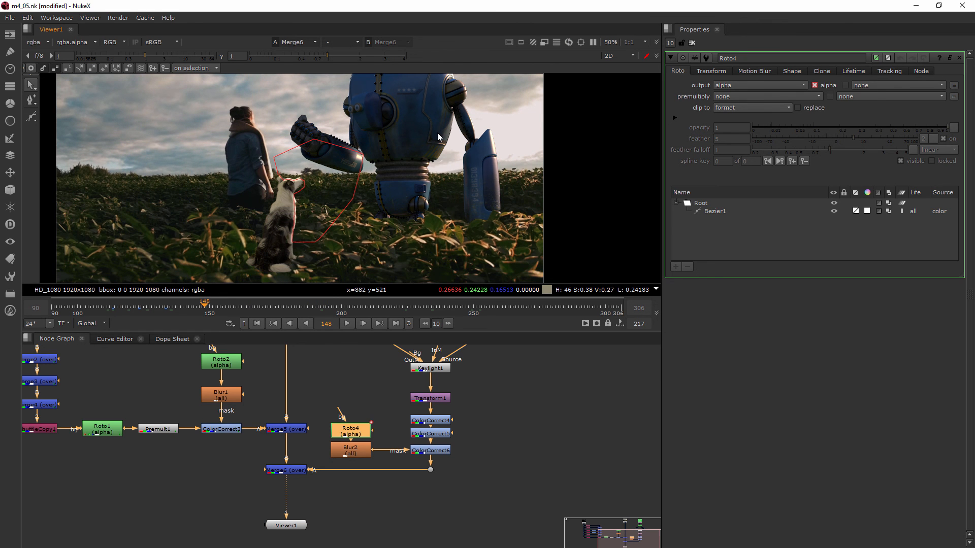
mouse_move(443, 142)
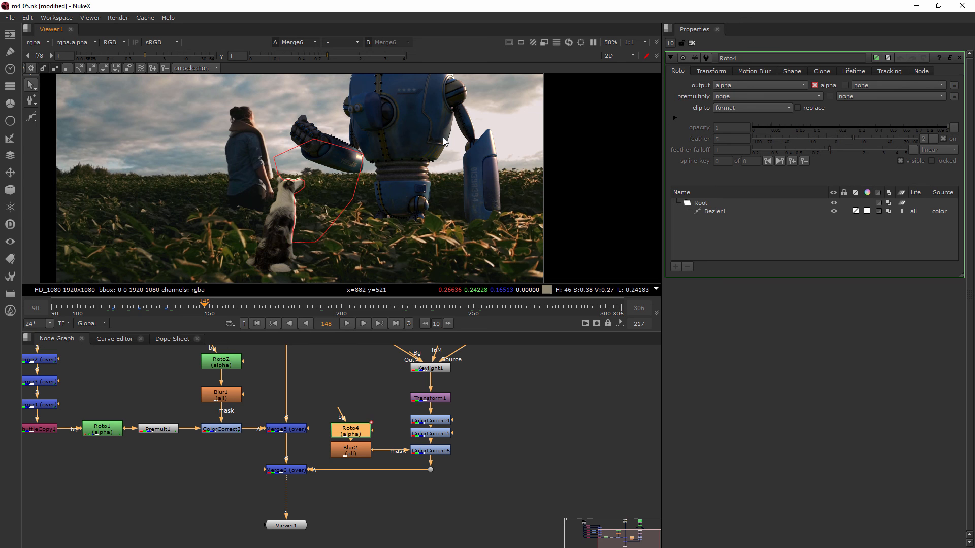
mouse_move(428, 250)
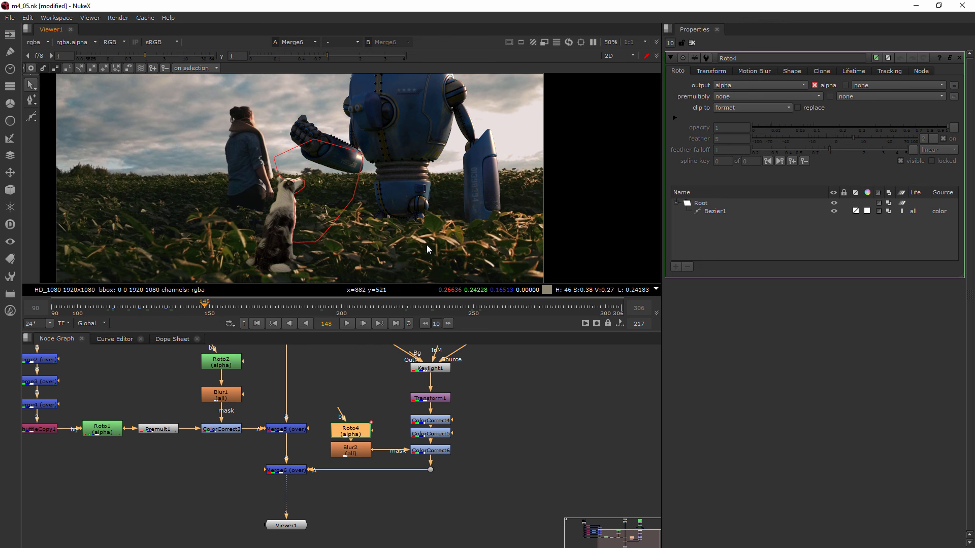
mouse_move(607, 244)
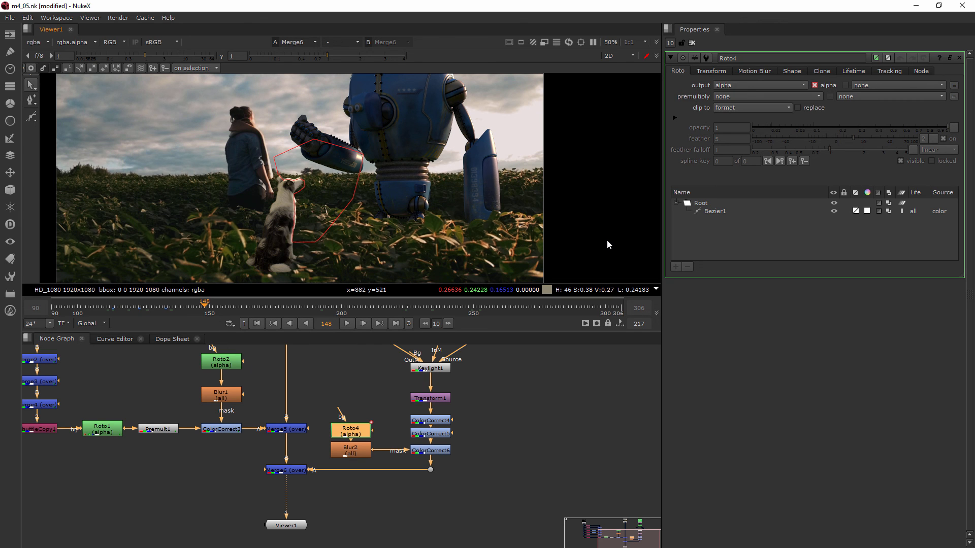
mouse_move(53, 259)
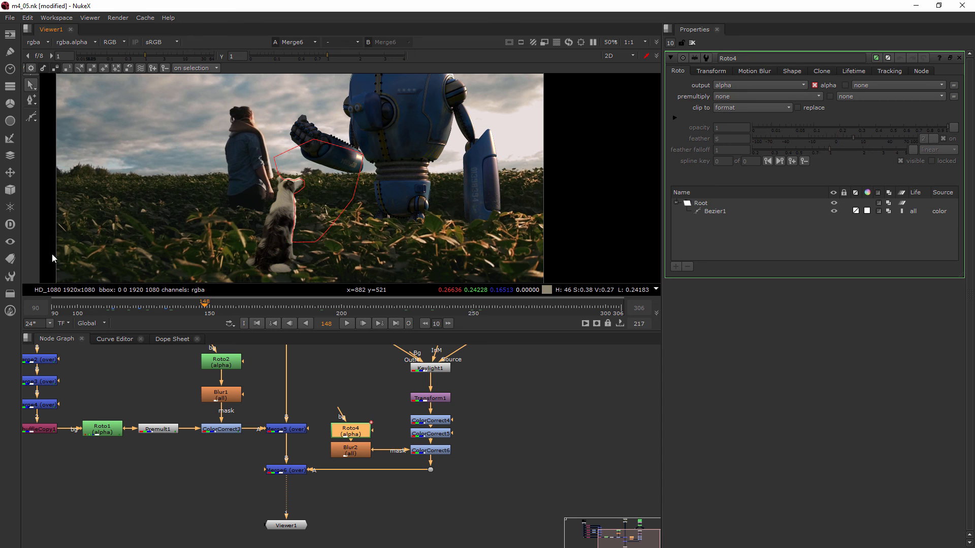